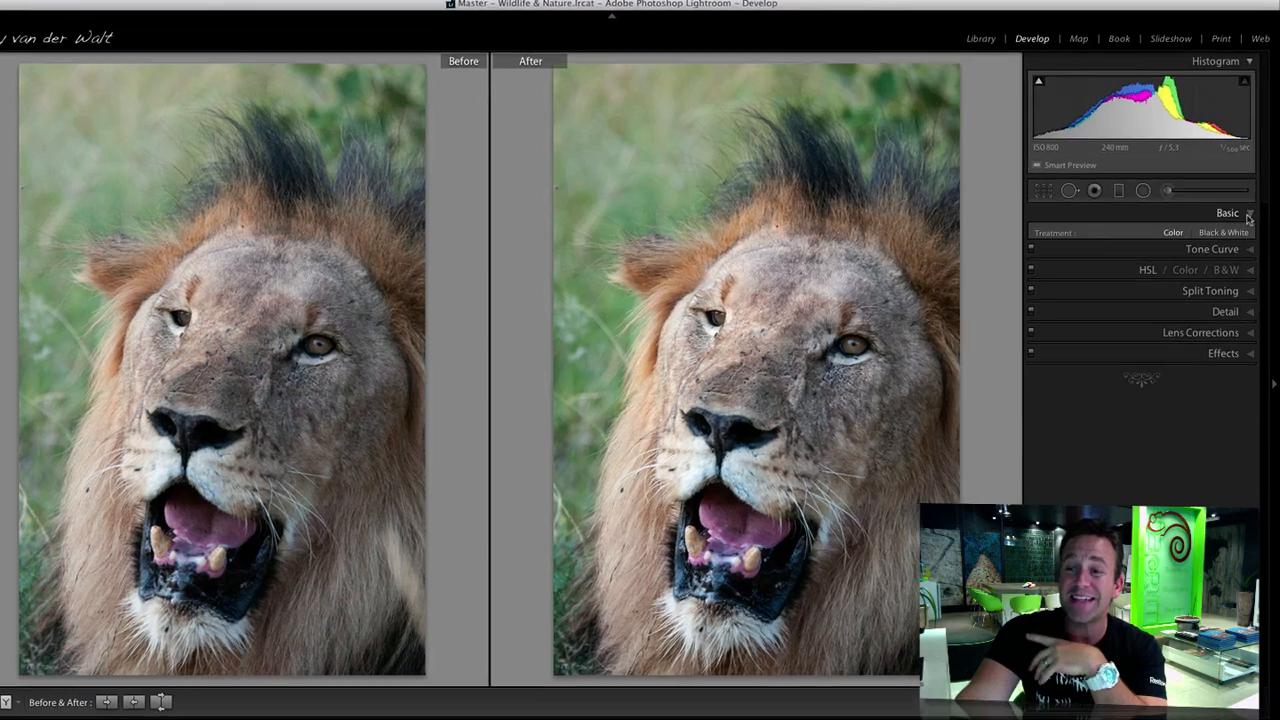
# Leave the before-and-after comparison so the lion portrait shows on its own
pyautogui.click(1228, 212)
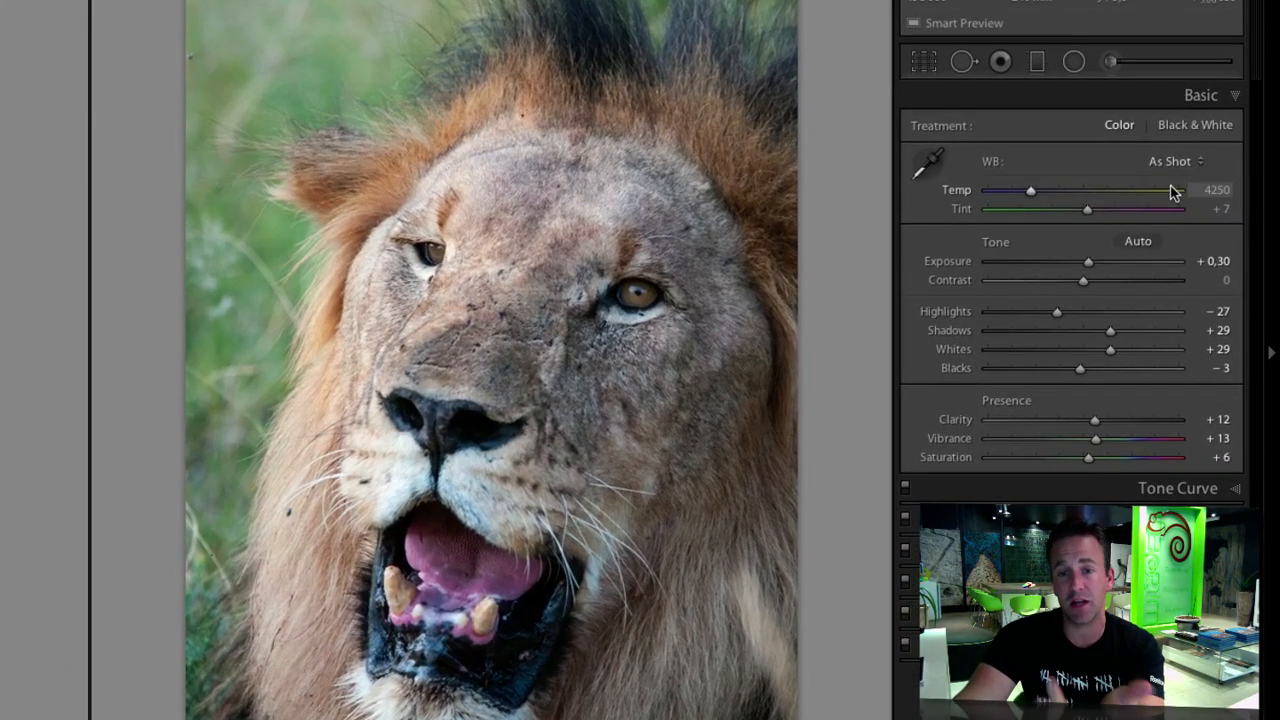
pyautogui.moveTo(1152, 208)
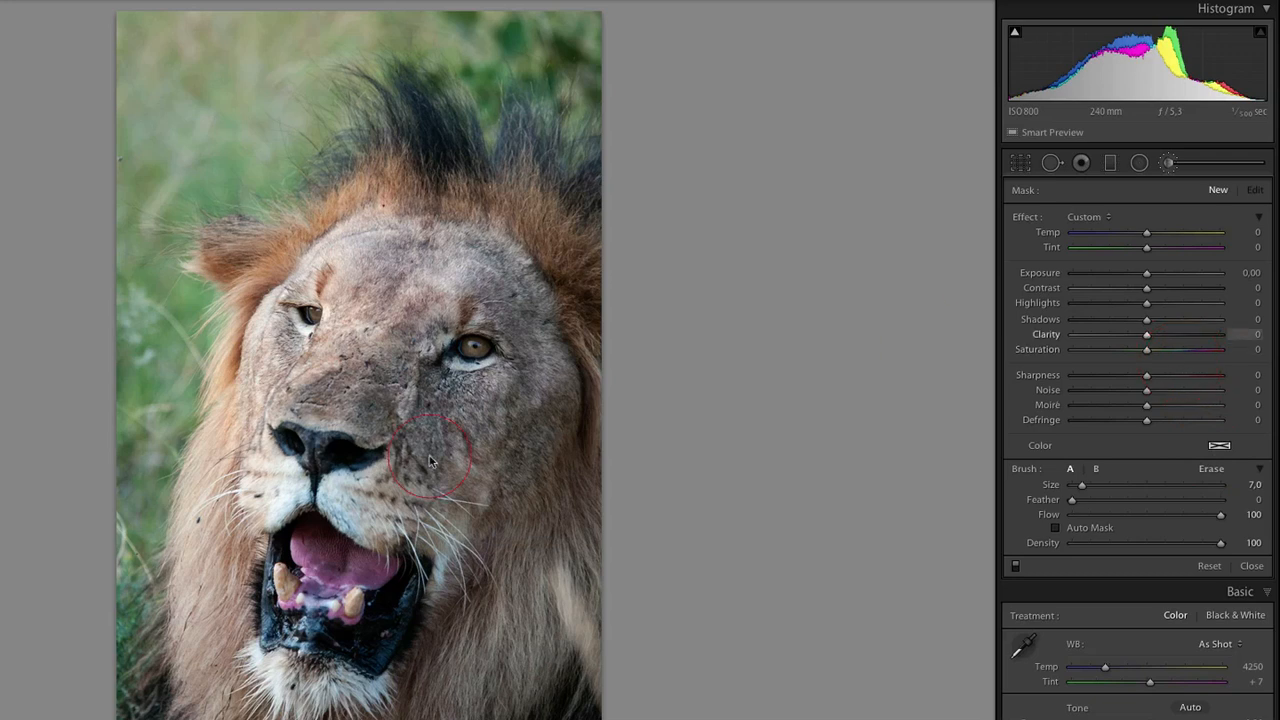
pyautogui.moveTo(1178, 250)
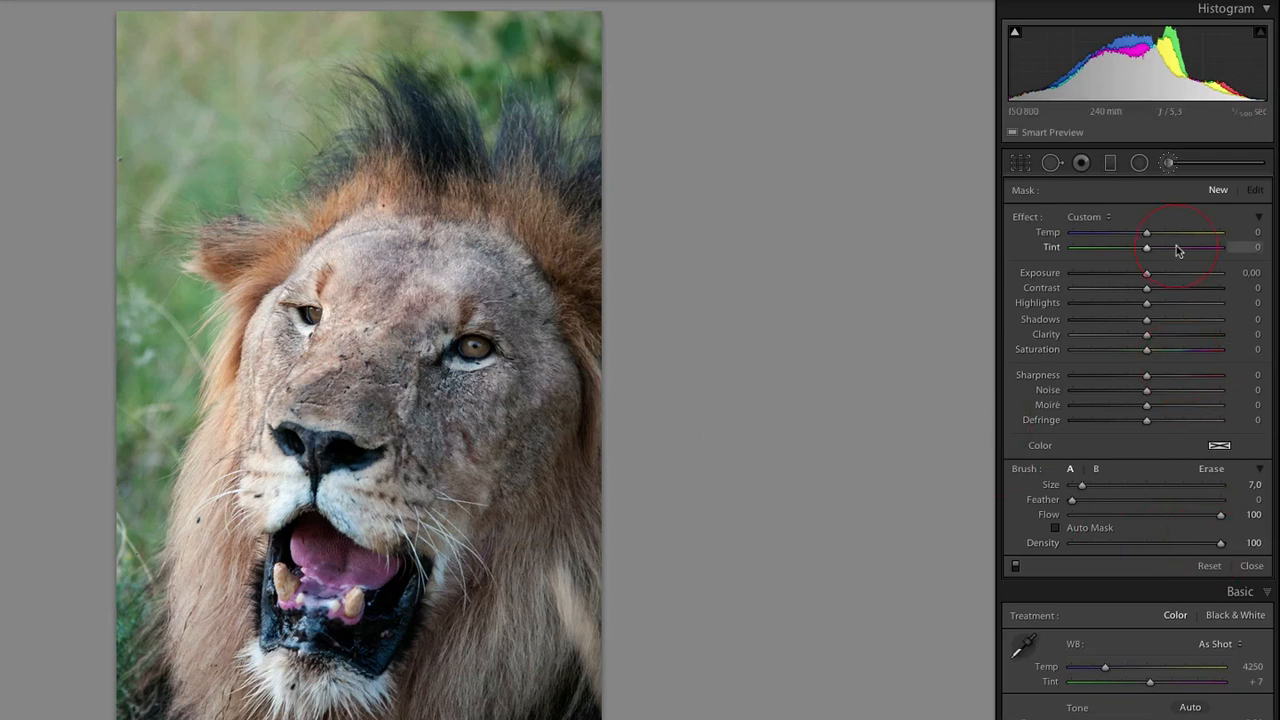
pyautogui.moveTo(1138, 432)
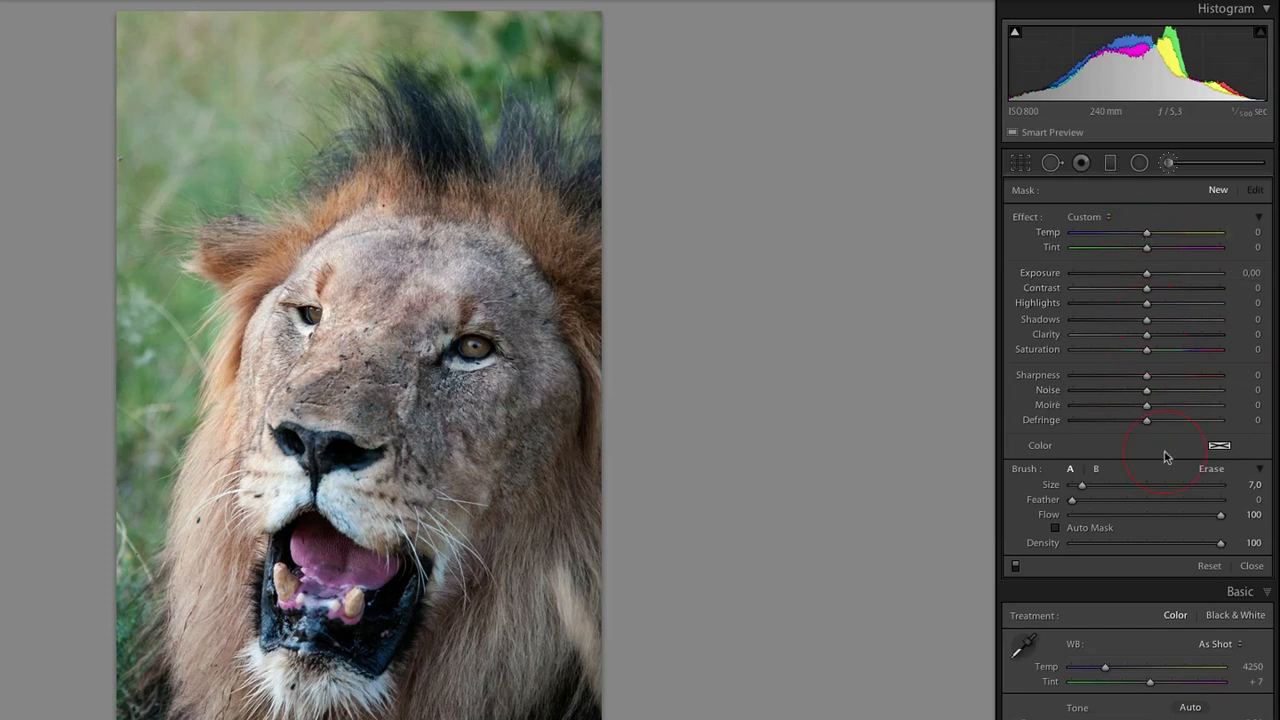
# Close the local brush adjustments, returning to the Basic tone and colour controls
pyautogui.click(1252, 564)
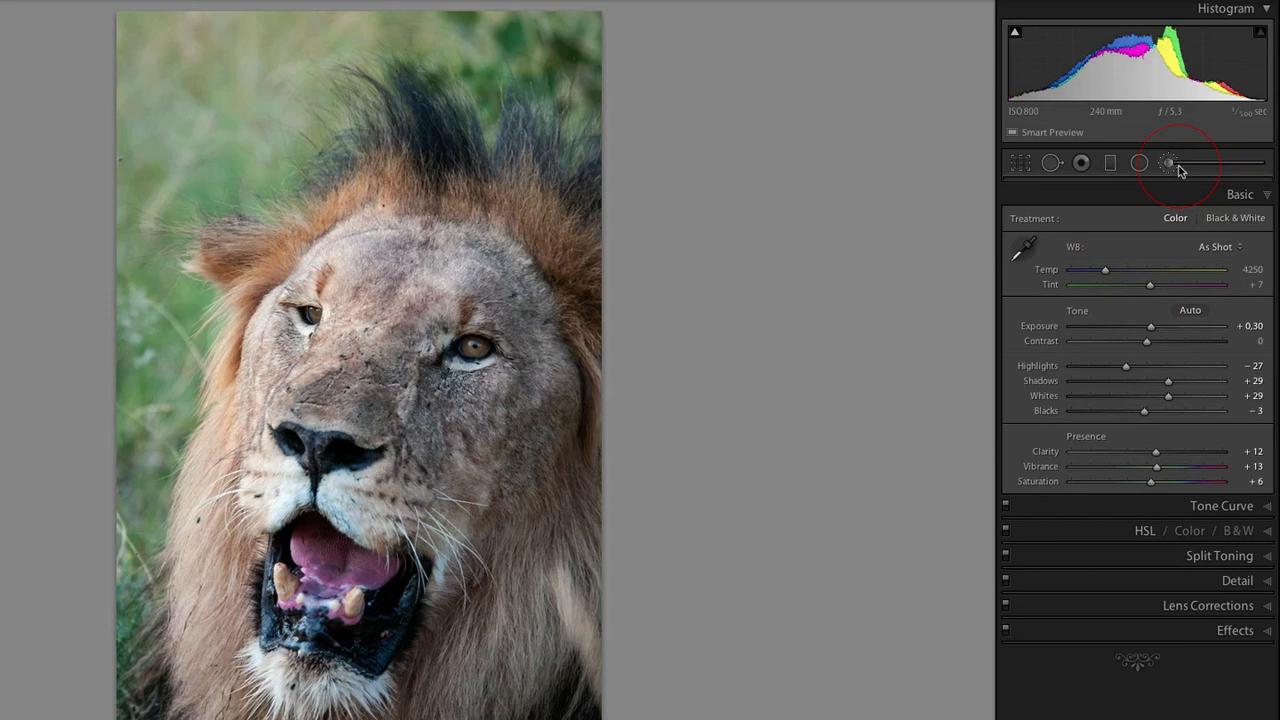
# Start a brush adjustment over grass, mane and muzzle, cycling the mask overlay red then green (Shift-O)
pyautogui.click(1168, 162)
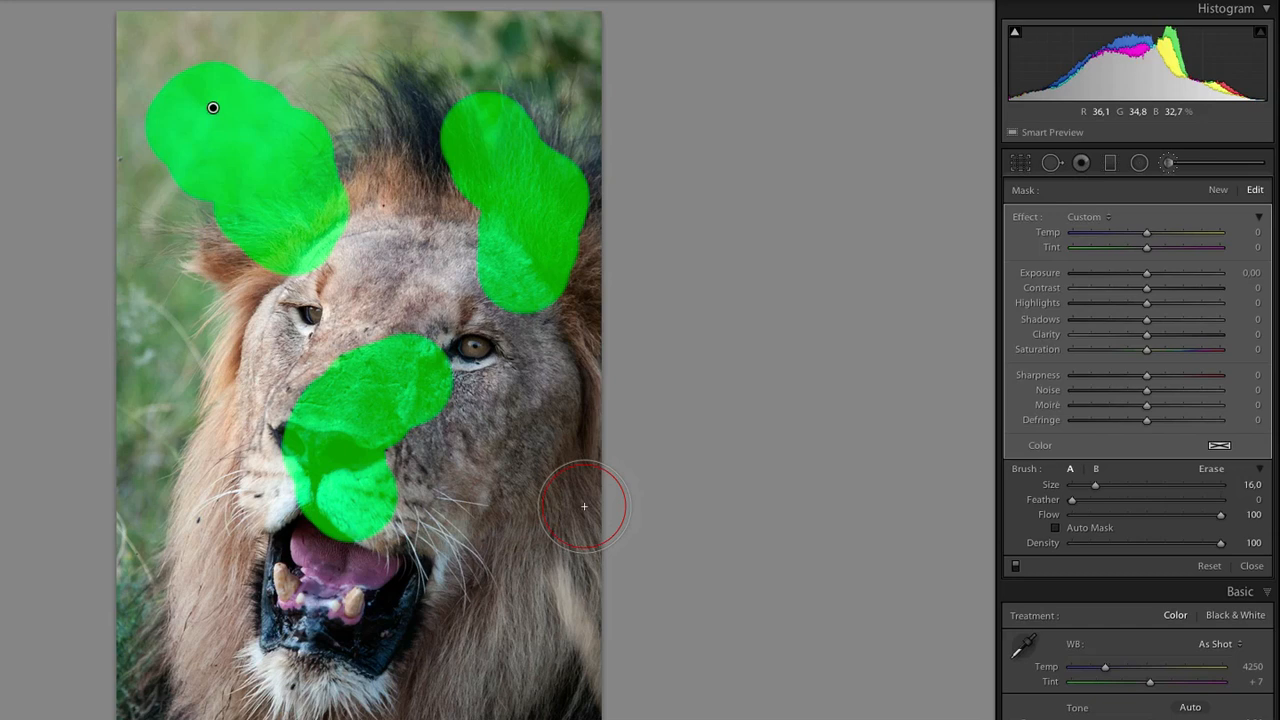
pyautogui.moveTo(580, 488)
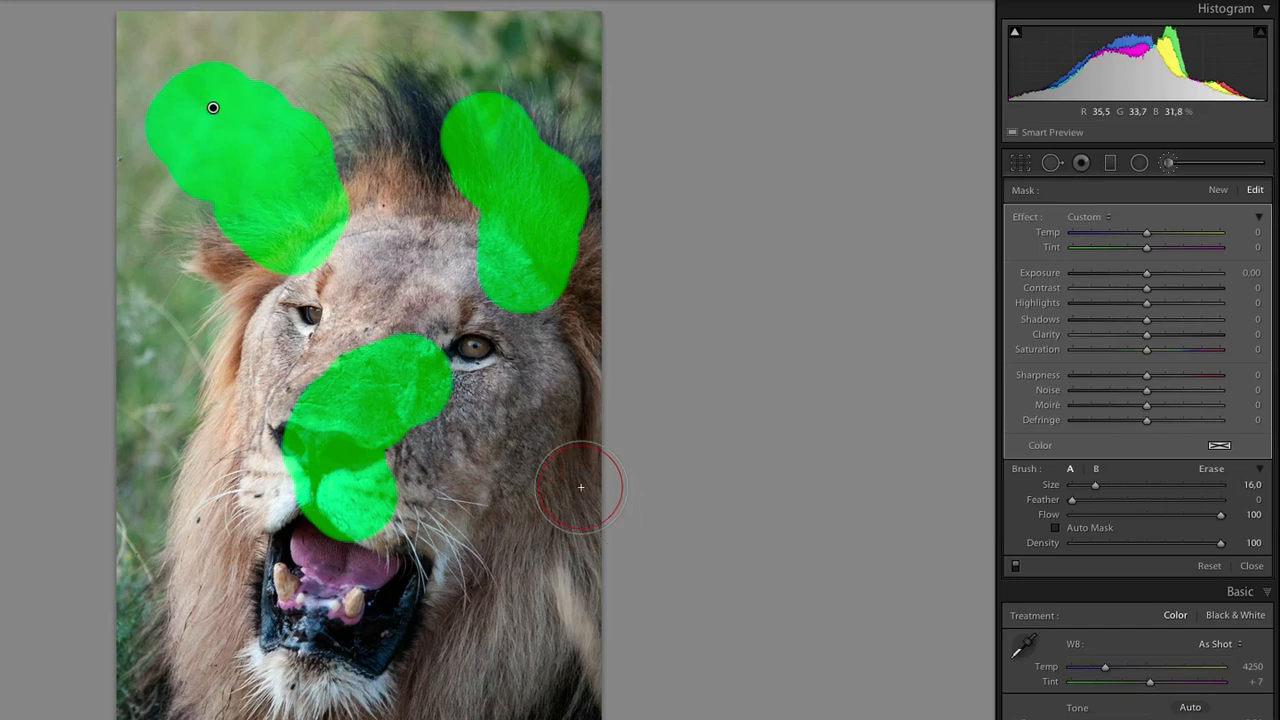
pyautogui.press('shift+o')
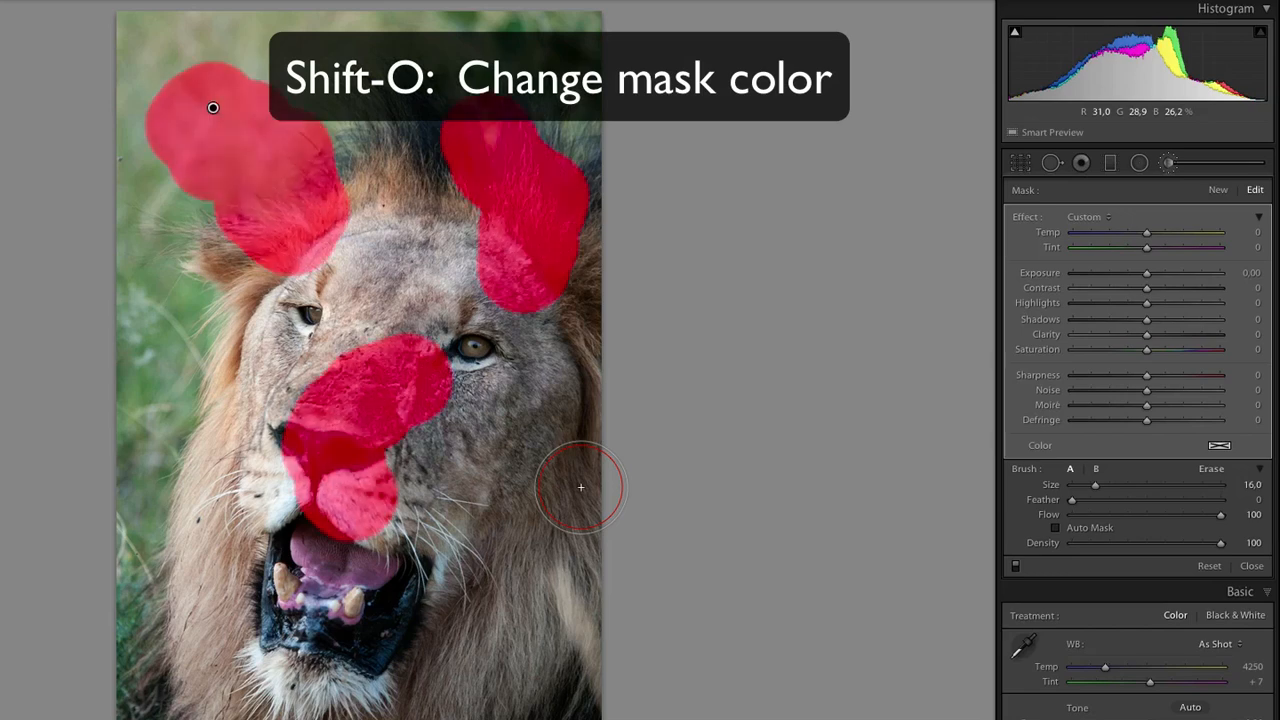
pyautogui.press('shift+o')
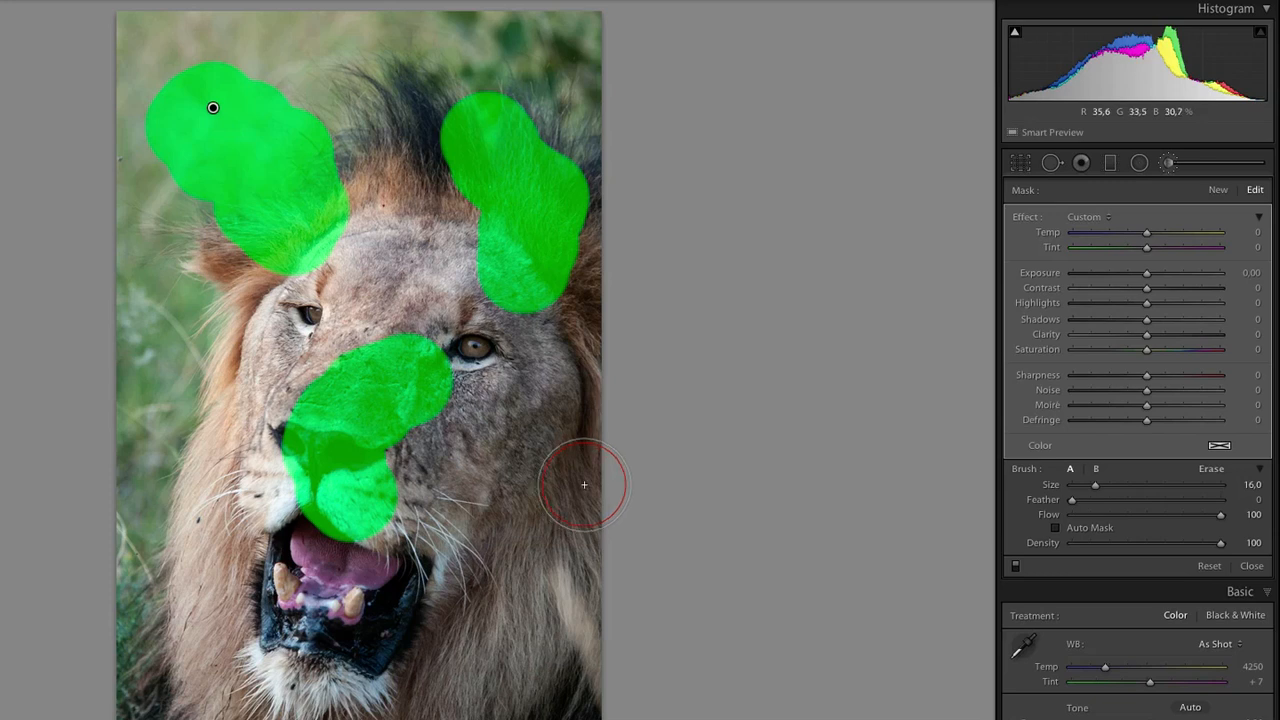
pyautogui.moveTo(816, 418)
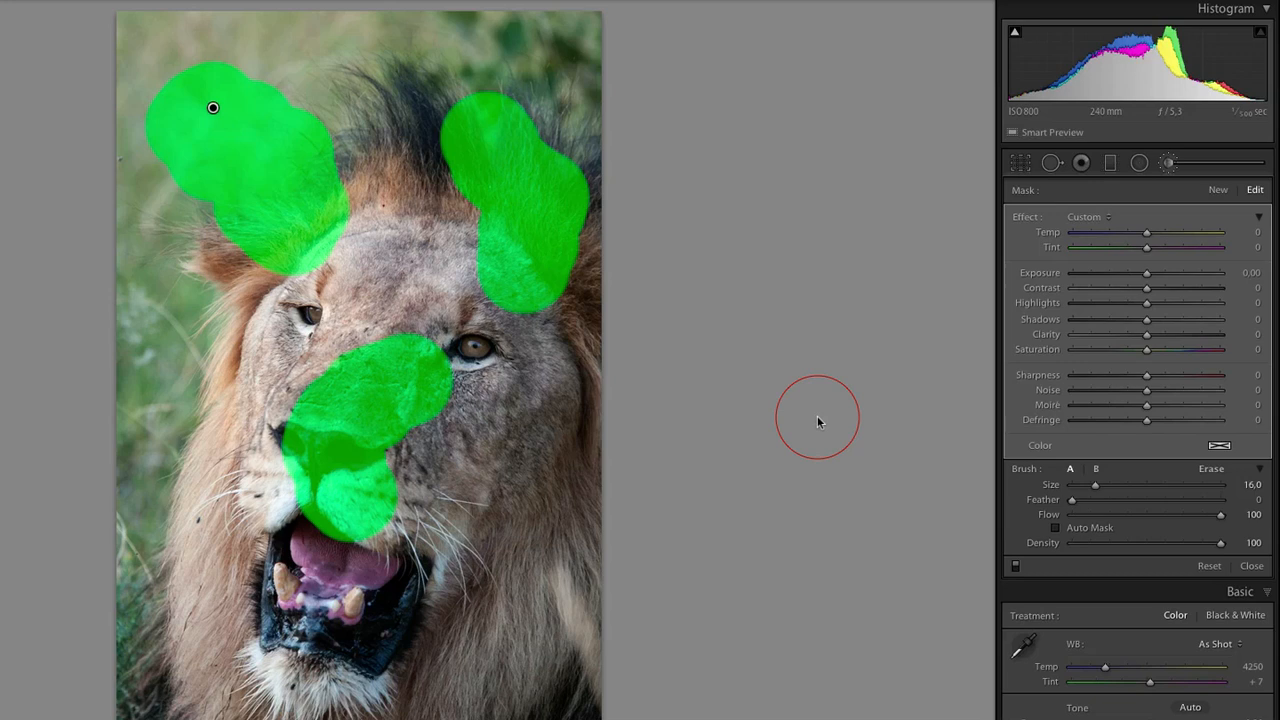
pyautogui.moveTo(834, 424)
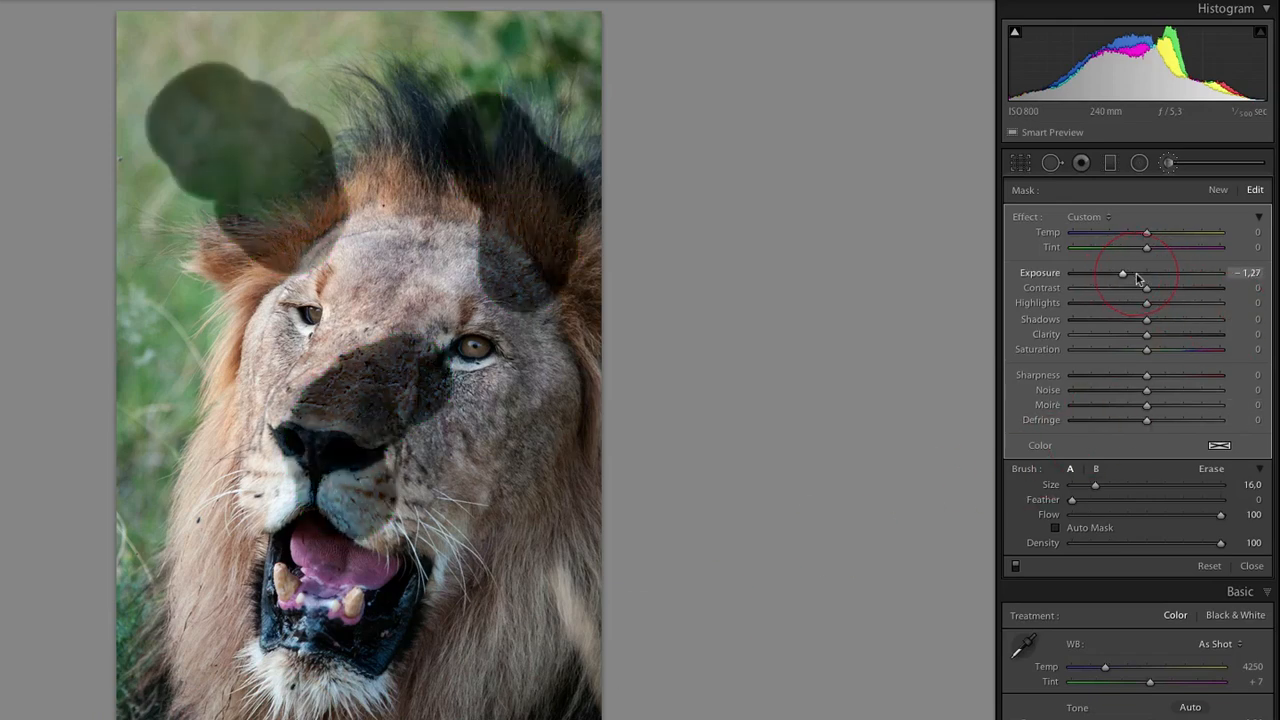
# Lower the brush Exposure to darken the painted areas and preview the mask
pyautogui.moveTo(1122, 272); pyautogui.dragTo(1128, 272)
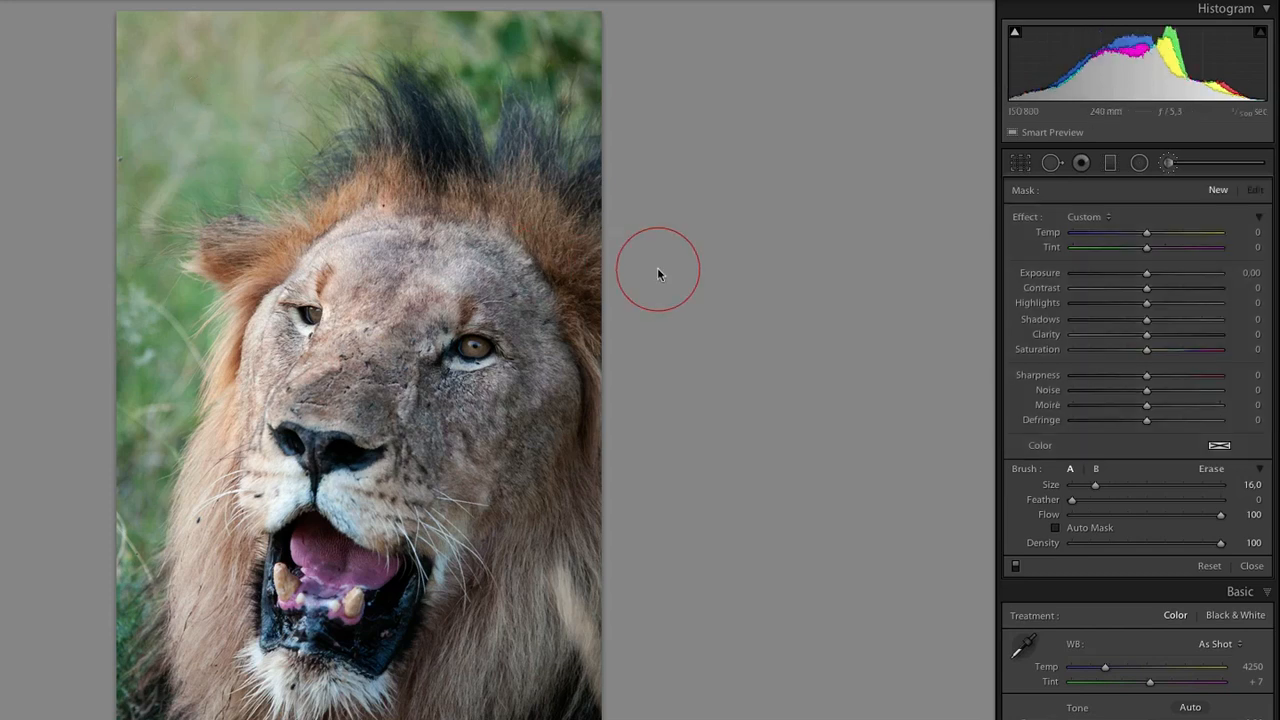
pyautogui.moveTo(888, 476)
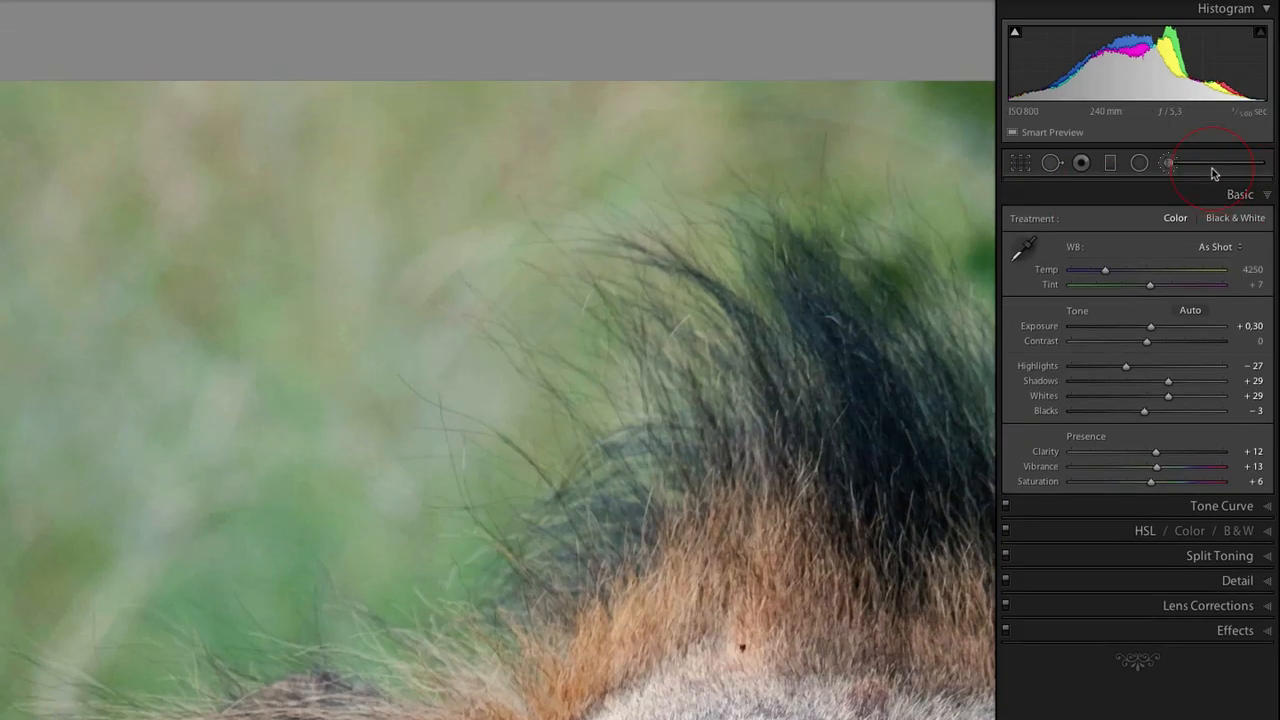
# Start a brush adjustment and paint a full-strength stroke at Flow 100 over the grass
pyautogui.click(1168, 162)
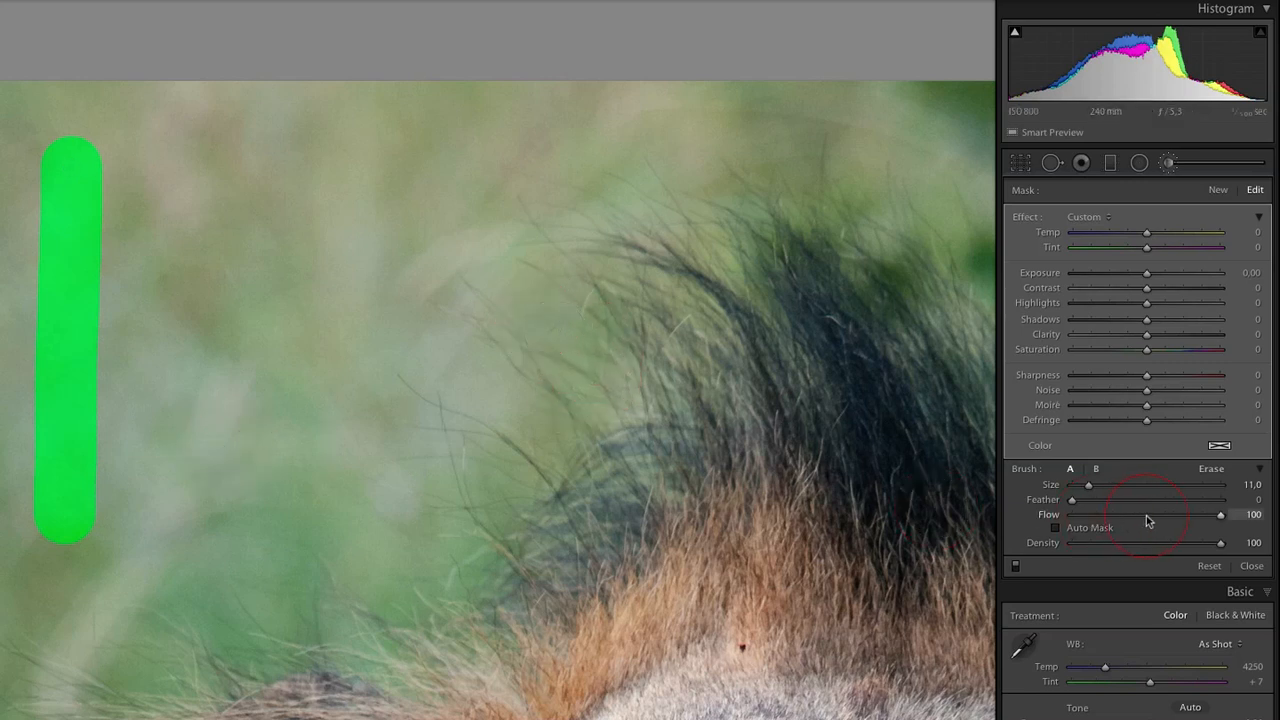
pyautogui.moveTo(1220, 542); pyautogui.dragTo(1154, 542)
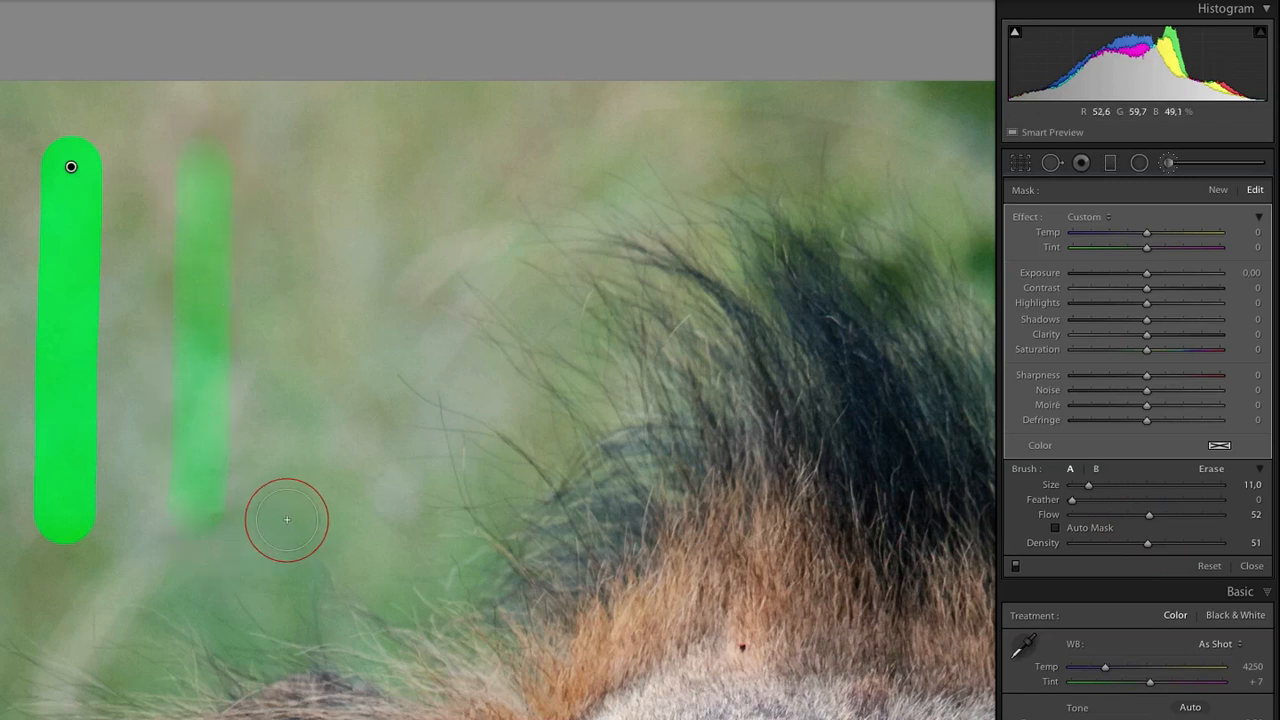
pyautogui.moveTo(312, 200)
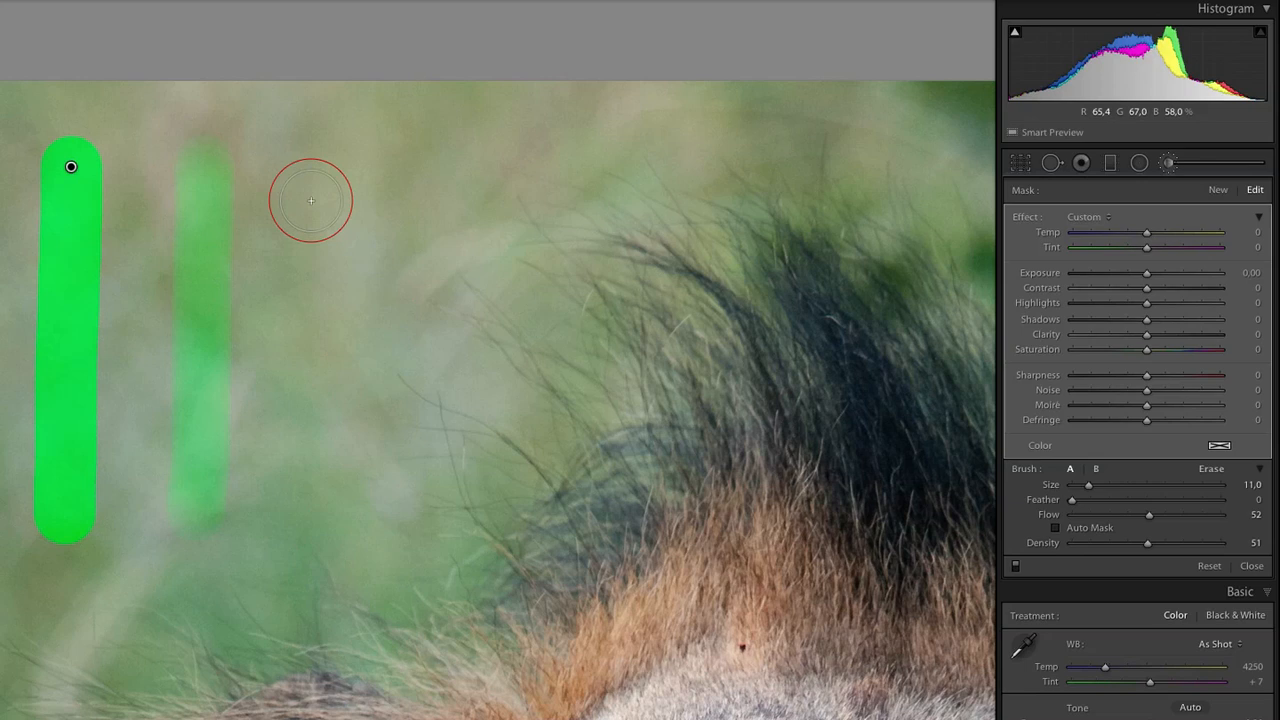
pyautogui.moveTo(430, 164)
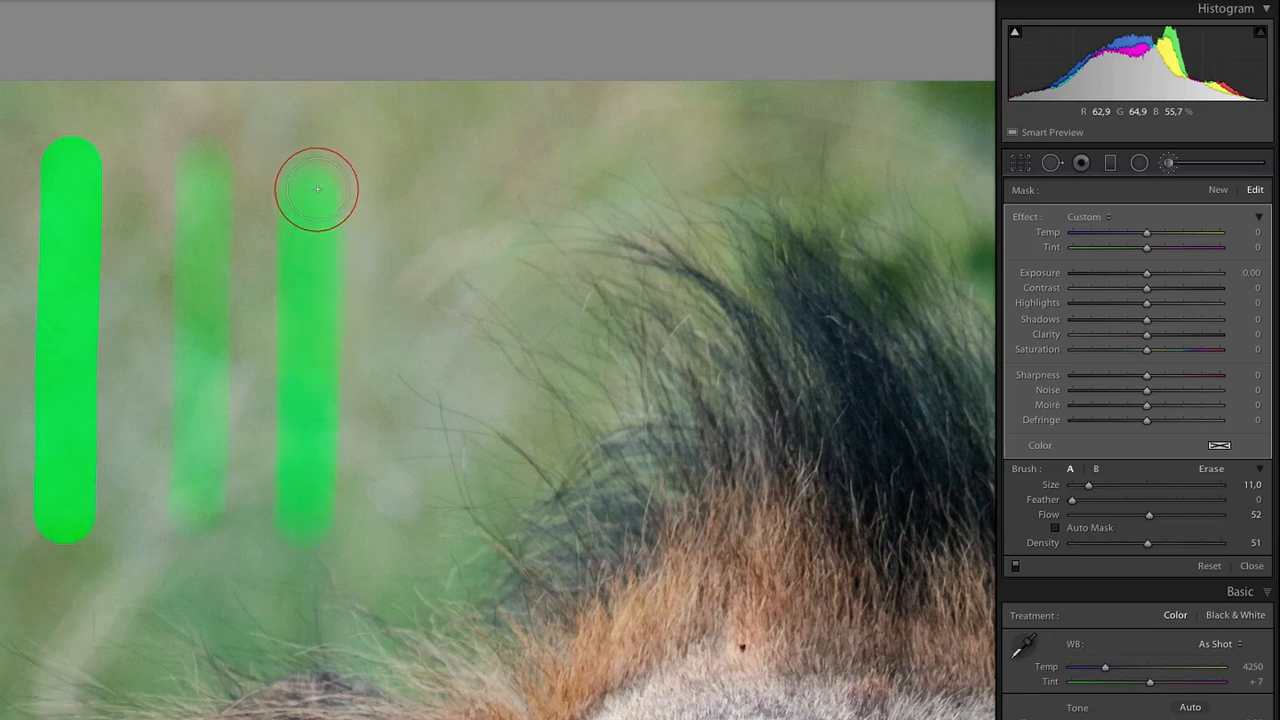
# Paint a third test stroke on the grass, then show the whole portrait again
pyautogui.moveTo(318, 188); pyautogui.dragTo(340, 580)
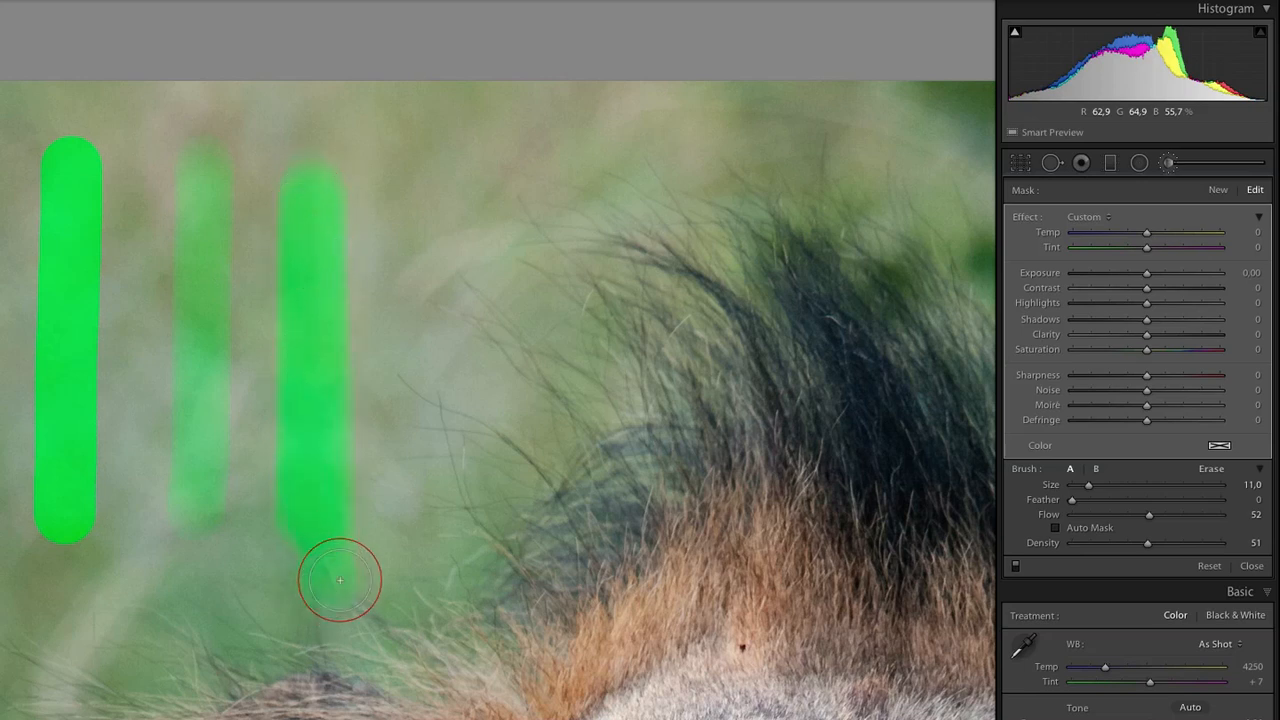
pyautogui.moveTo(452, 204)
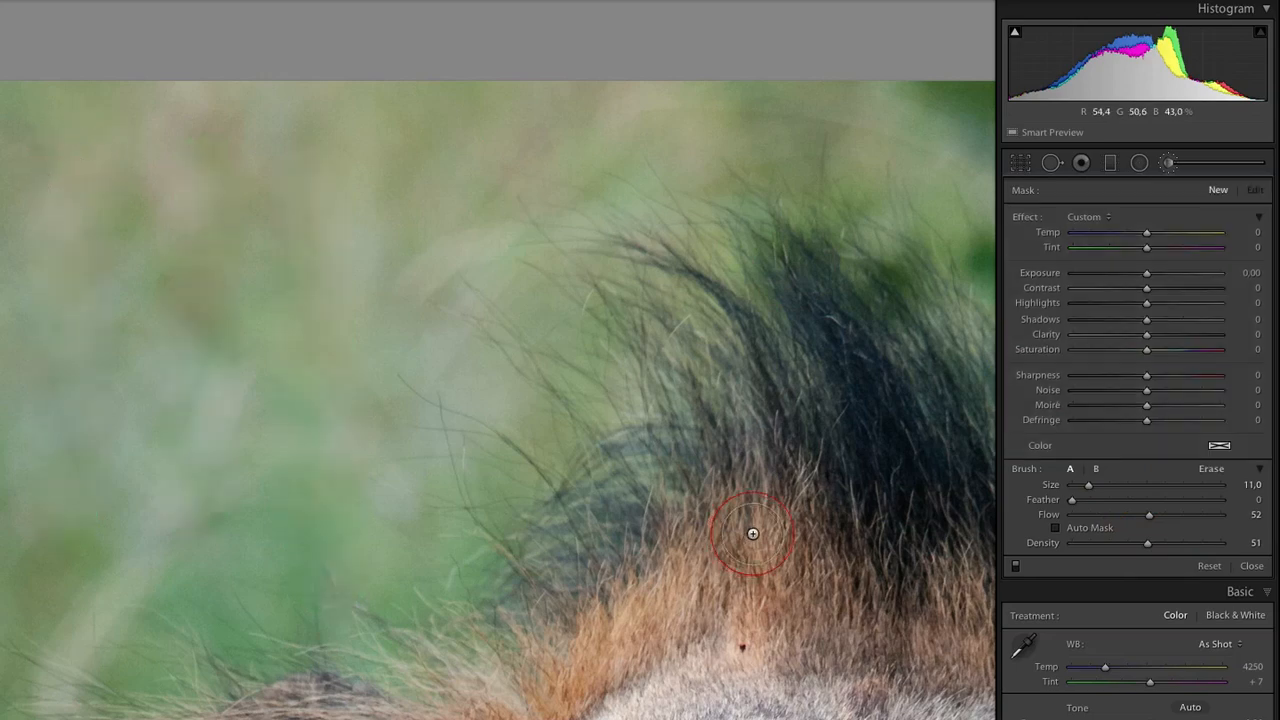
pyautogui.click(1252, 564)
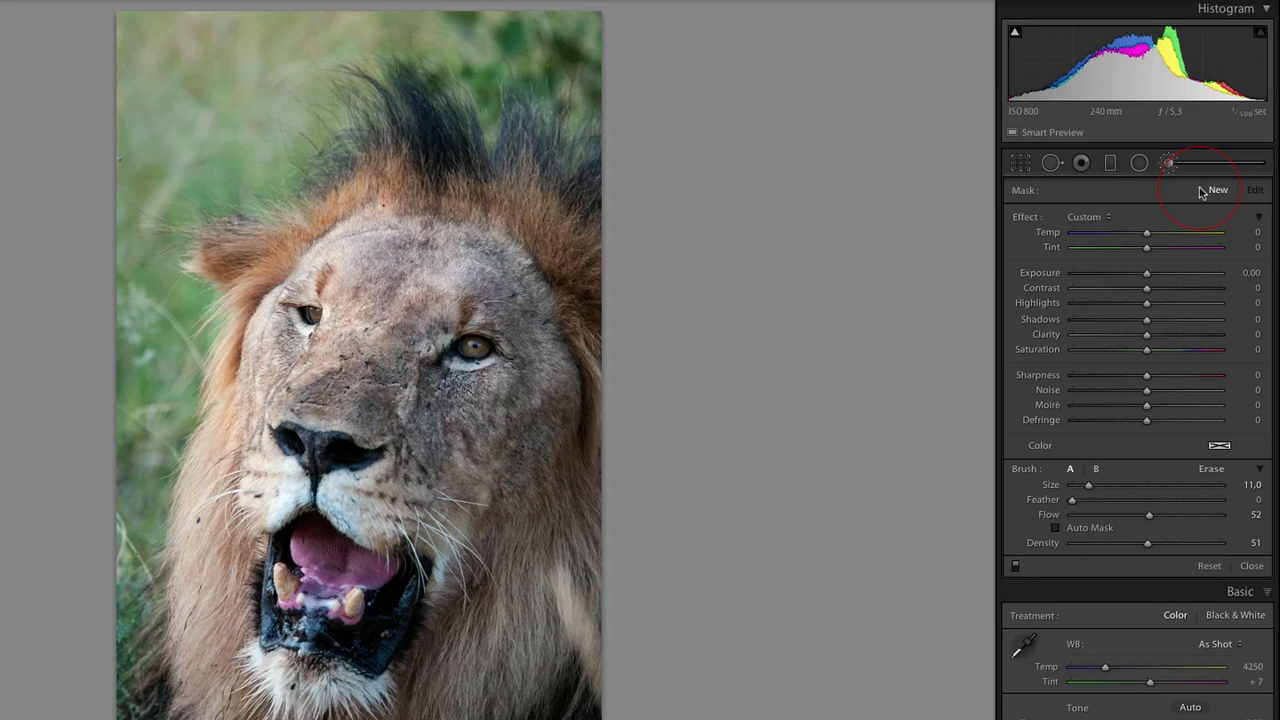
pyautogui.moveTo(1090, 280)
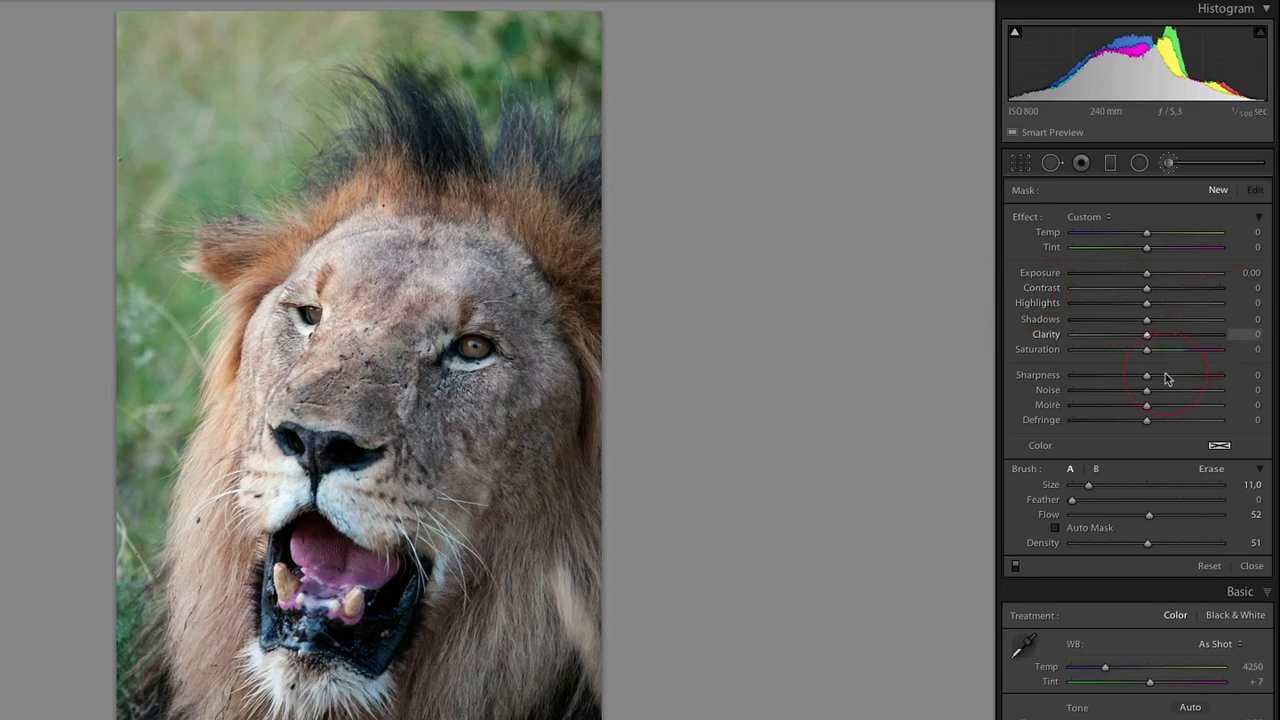
# Raise the brush effect's Clarity and Sharpness to about 26 each
pyautogui.moveTo(1146, 378); pyautogui.dragTo(1164, 336)
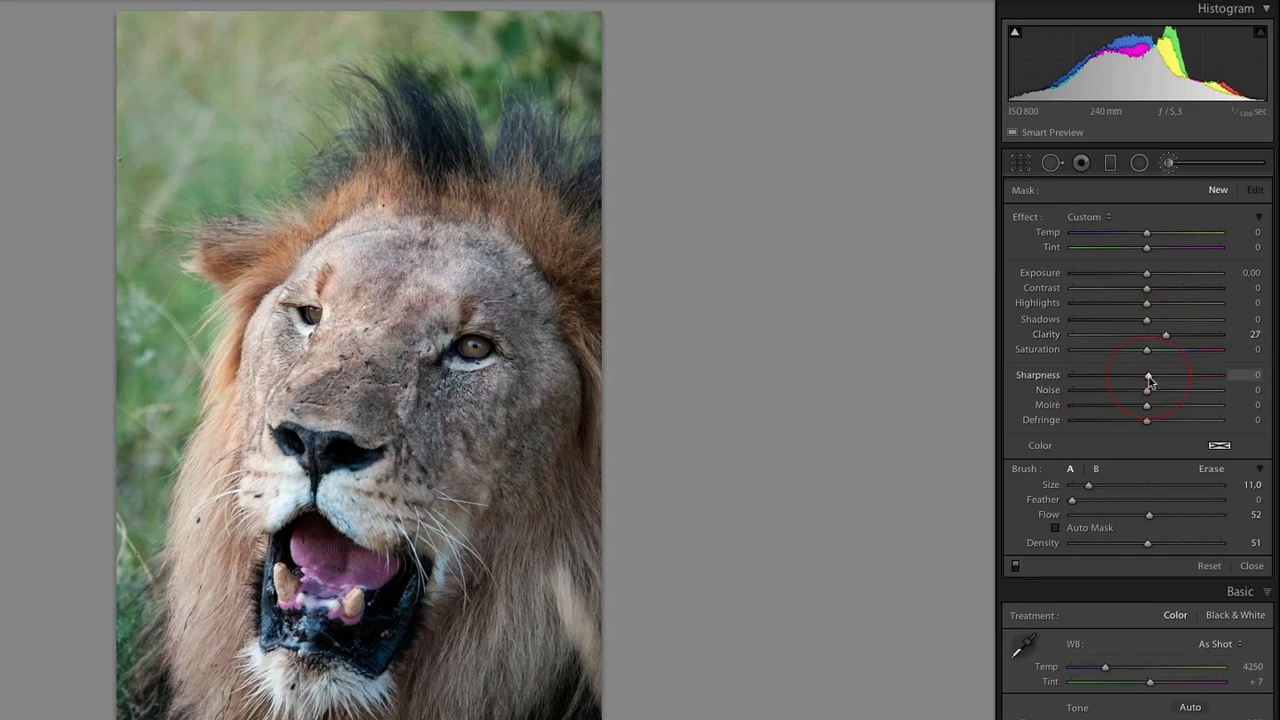
pyautogui.moveTo(1148, 378); pyautogui.dragTo(1164, 378)
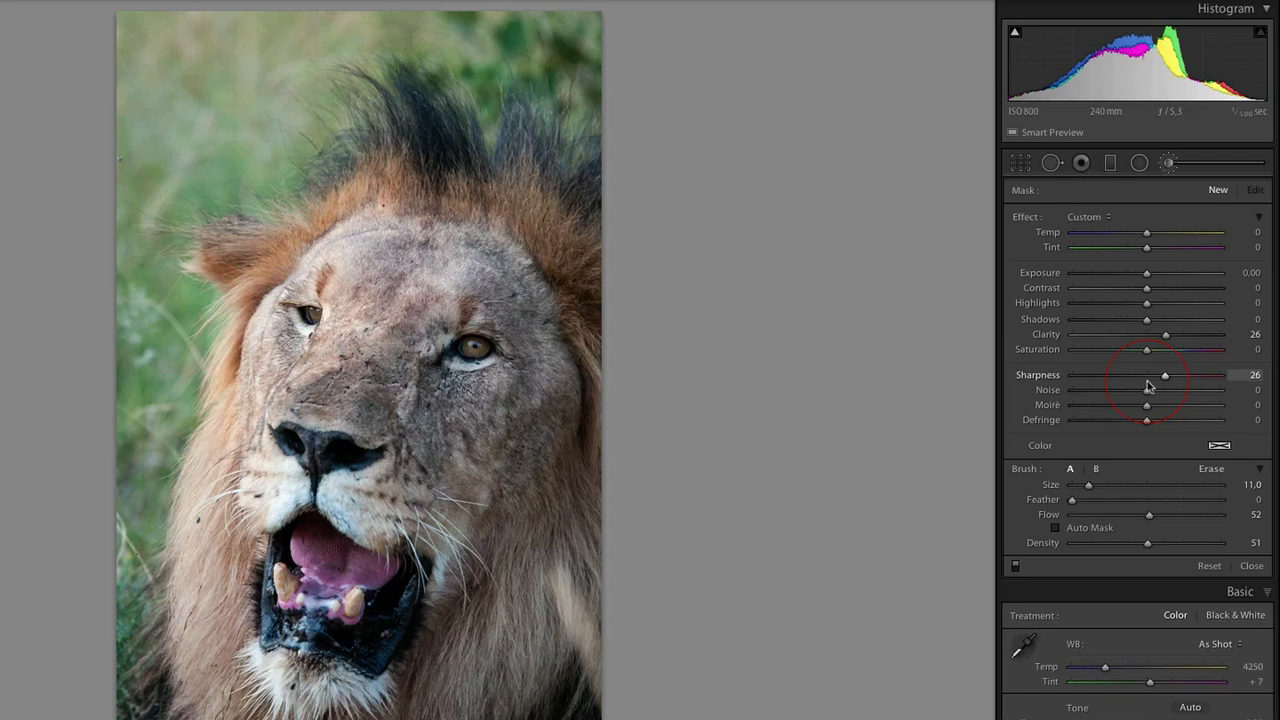
pyautogui.moveTo(1212, 336)
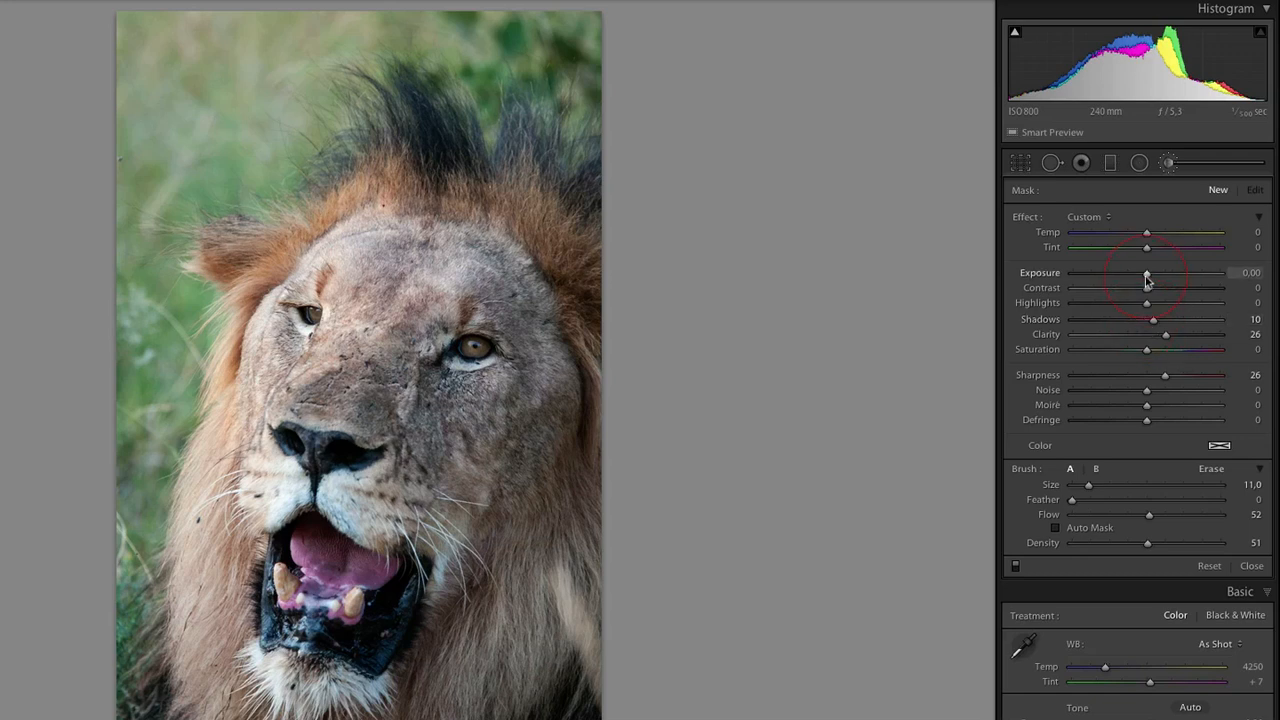
pyautogui.moveTo(1148, 290)
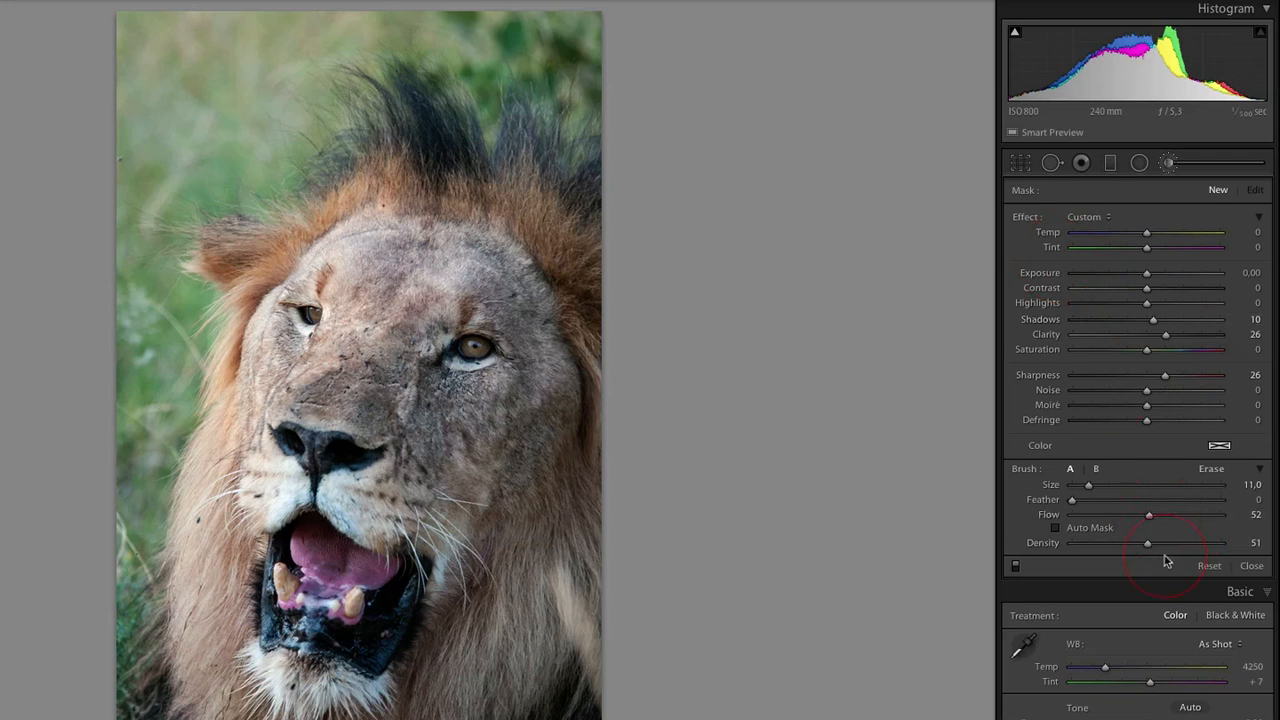
pyautogui.moveTo(456, 436)
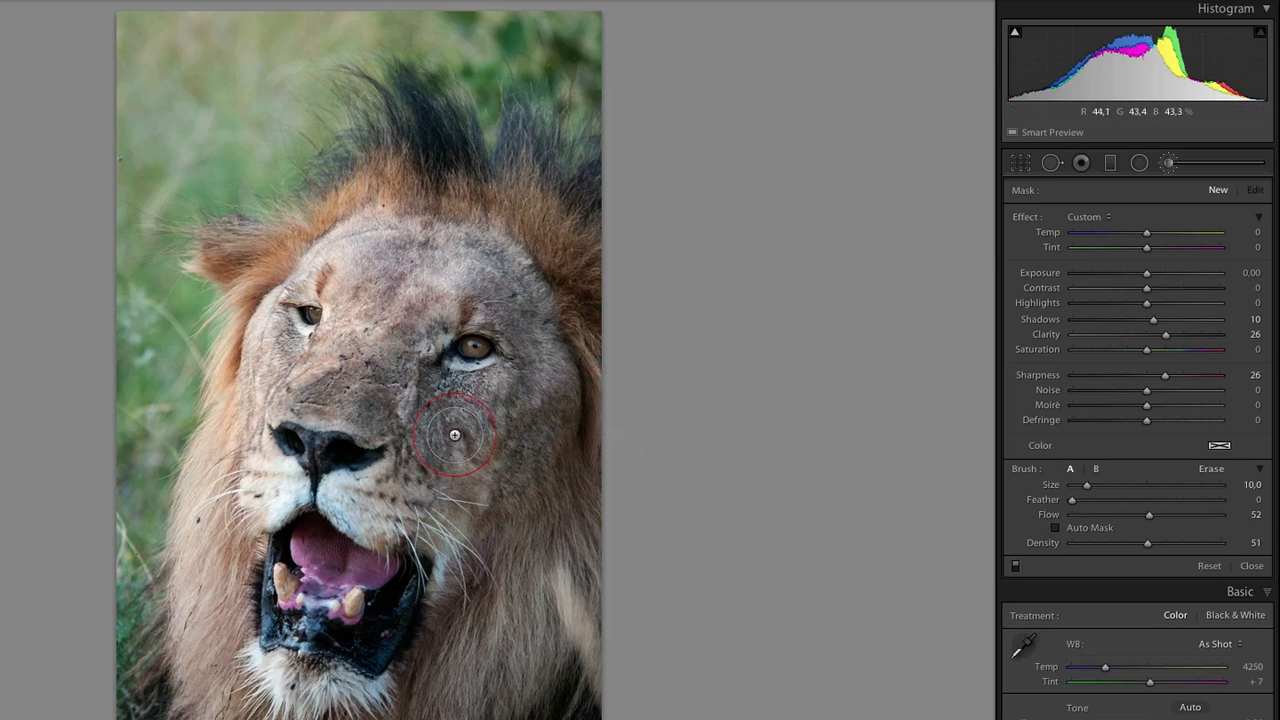
# Brush the clarity/sharpening effect across the lion's forehead above the eyes
pyautogui.moveTo(454, 434); pyautogui.dragTo(504, 312)
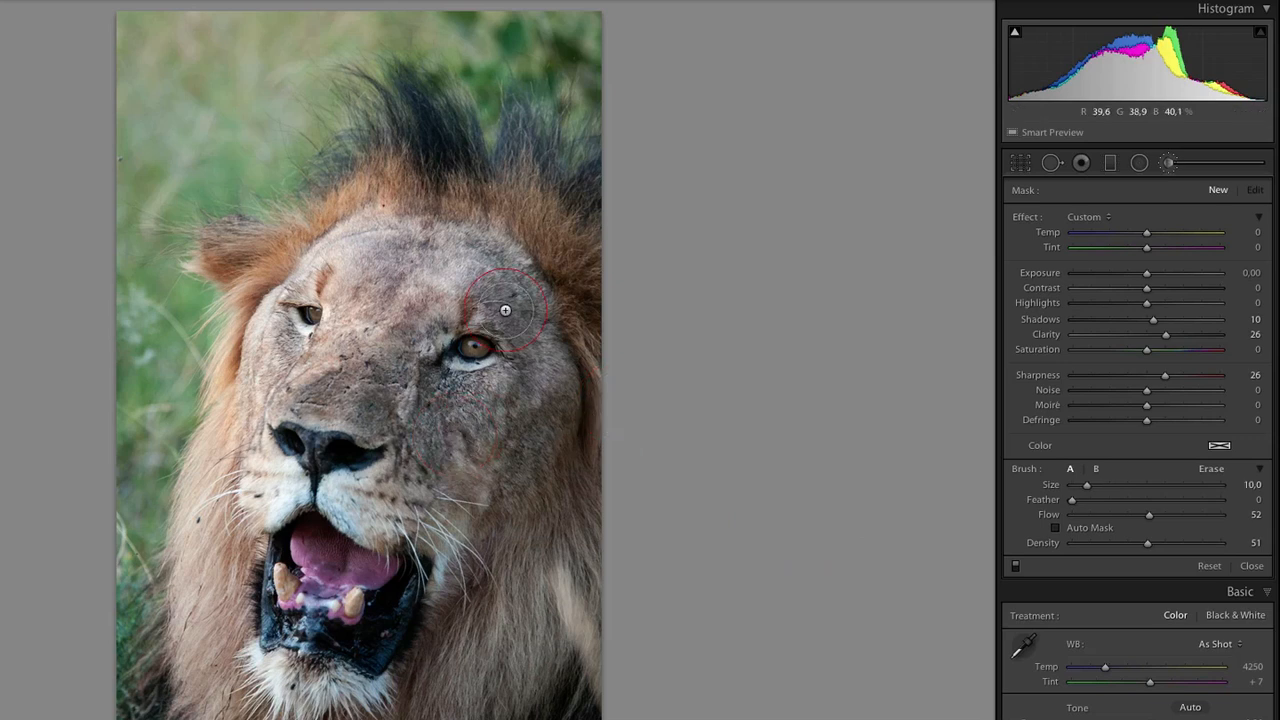
pyautogui.moveTo(504, 310); pyautogui.dragTo(430, 300)
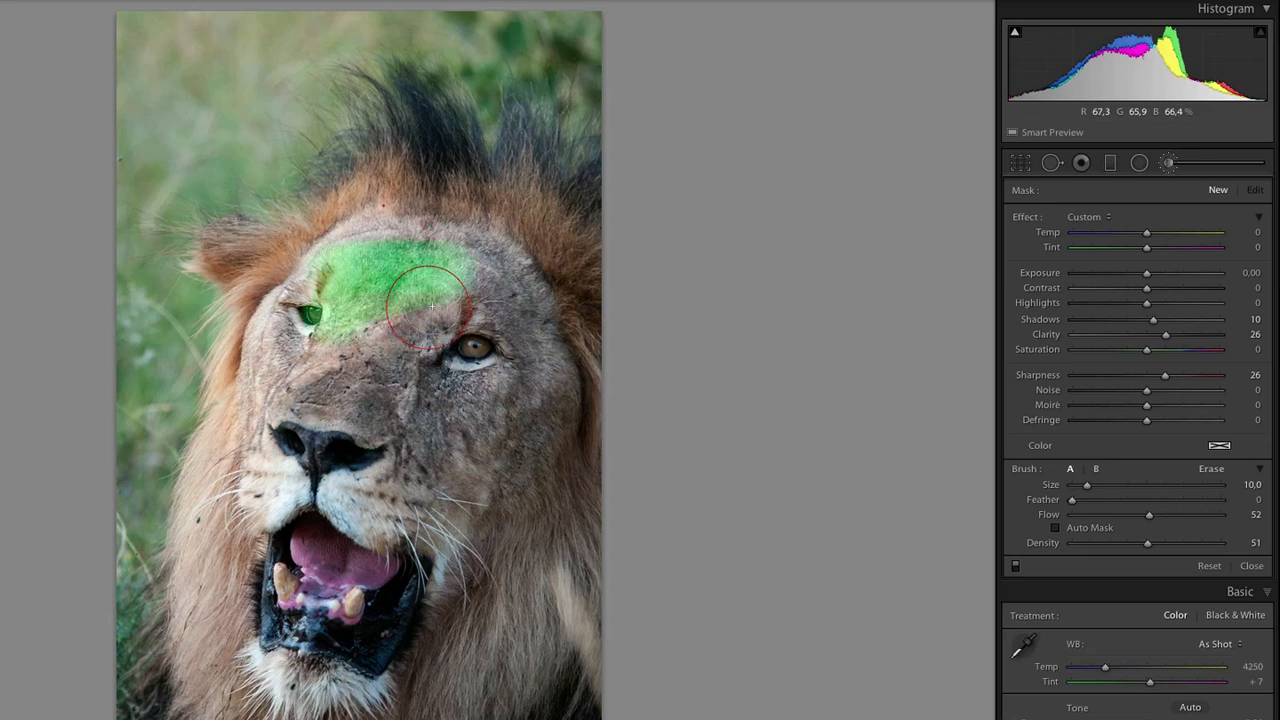
# Extend the brushed sharpening over both eyes, cheeks and muzzle to cover the whole face
pyautogui.moveTo(430, 300); pyautogui.dragTo(284, 436)
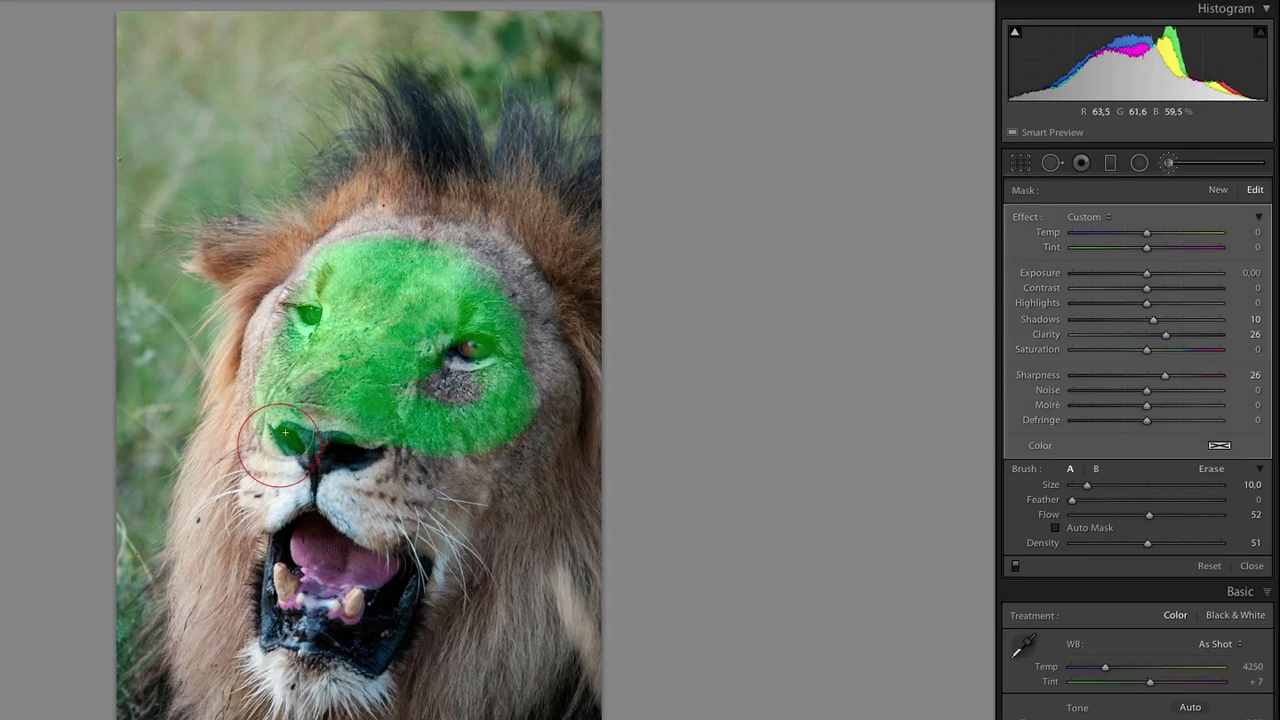
pyautogui.moveTo(284, 444); pyautogui.dragTo(456, 262)
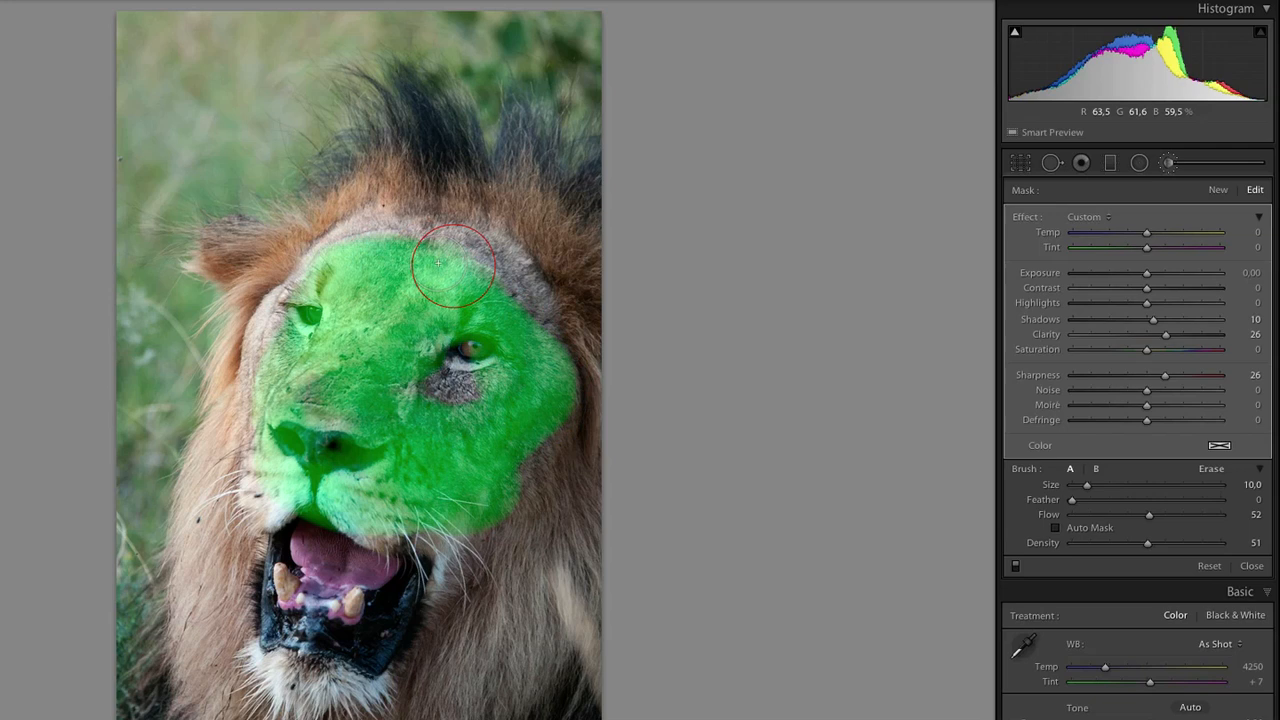
pyautogui.moveTo(456, 264); pyautogui.dragTo(244, 456)
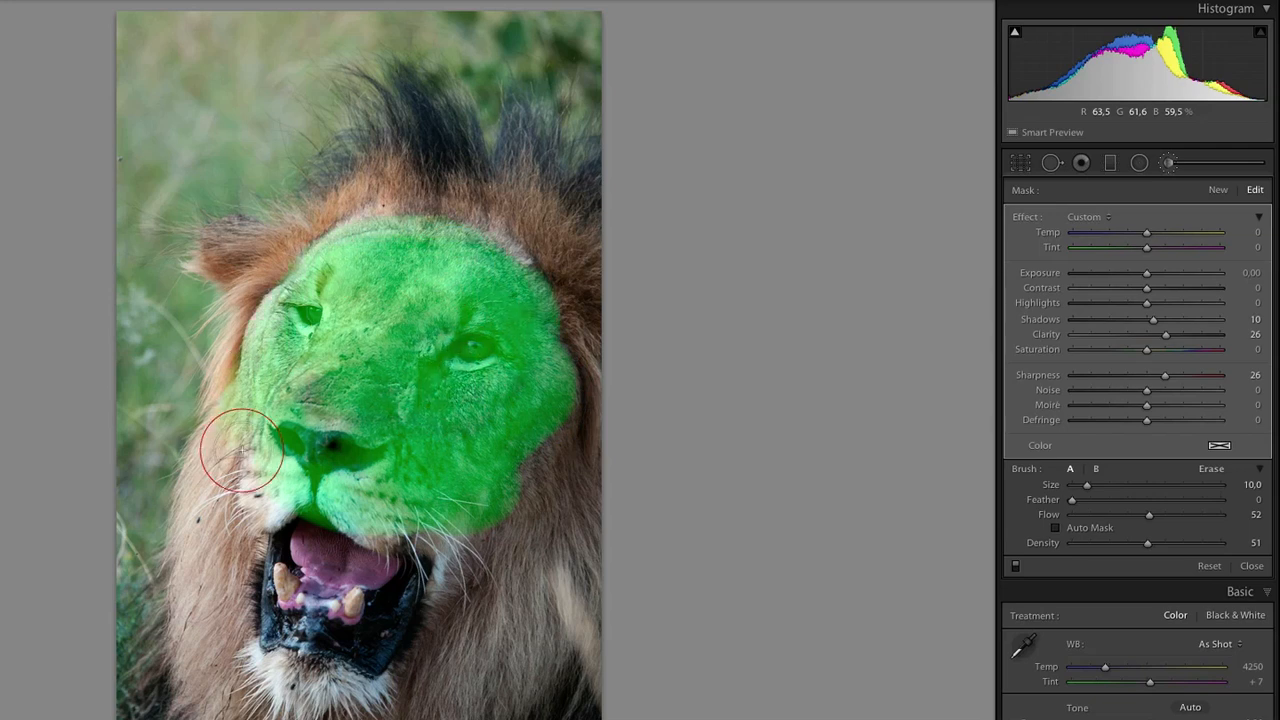
pyautogui.moveTo(244, 456); pyautogui.dragTo(344, 458)
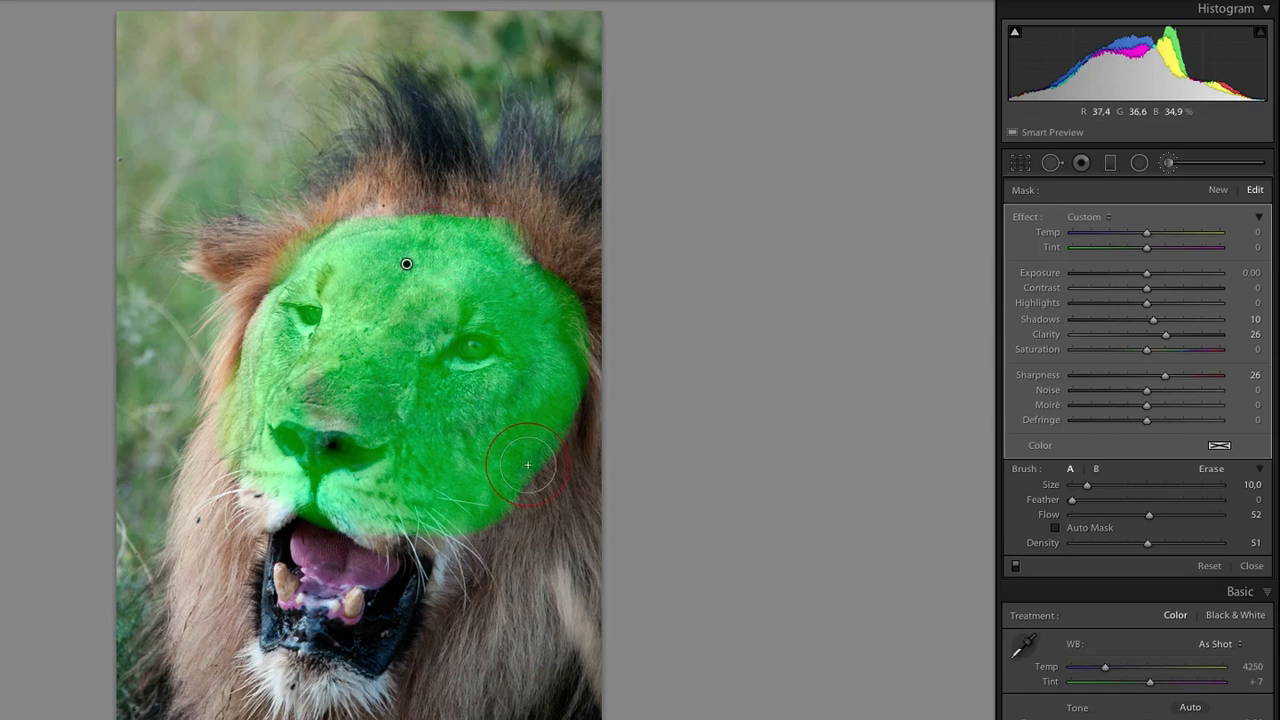
pyautogui.moveTo(766, 516)
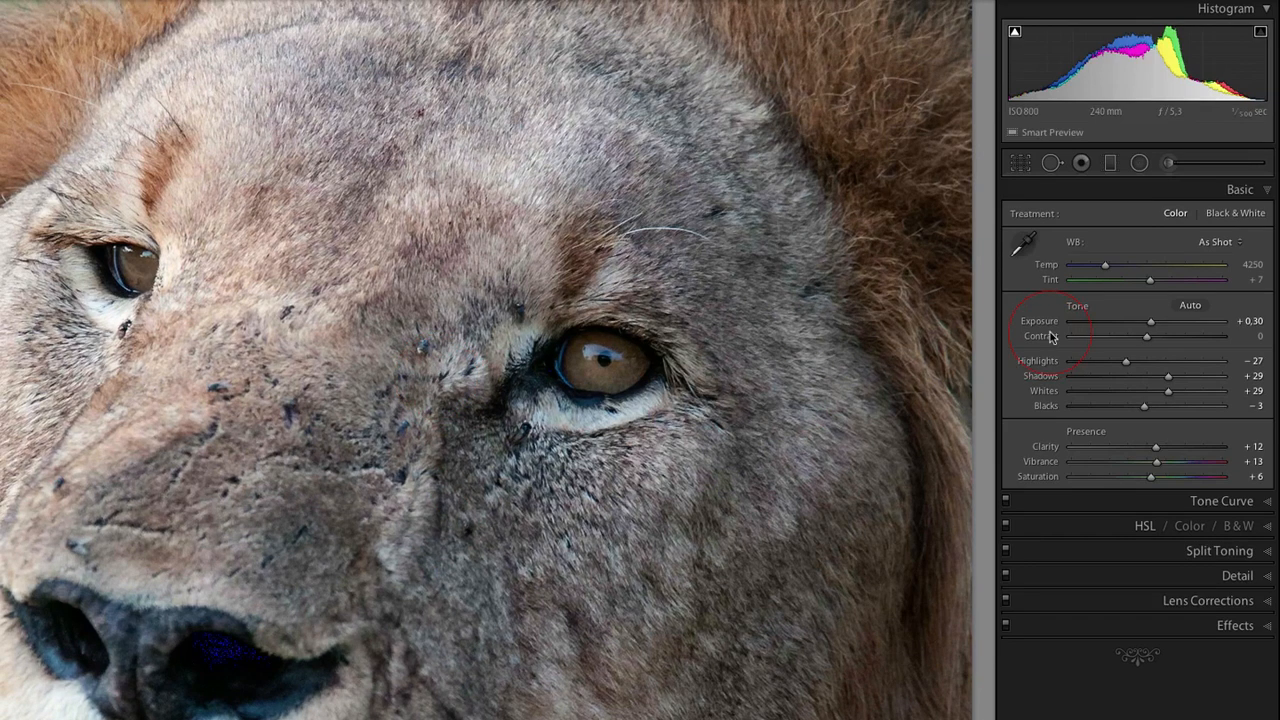
# Reopen the local adjustment brush for the lion's face with size 31 and feather 20
pyautogui.click(1168, 162)
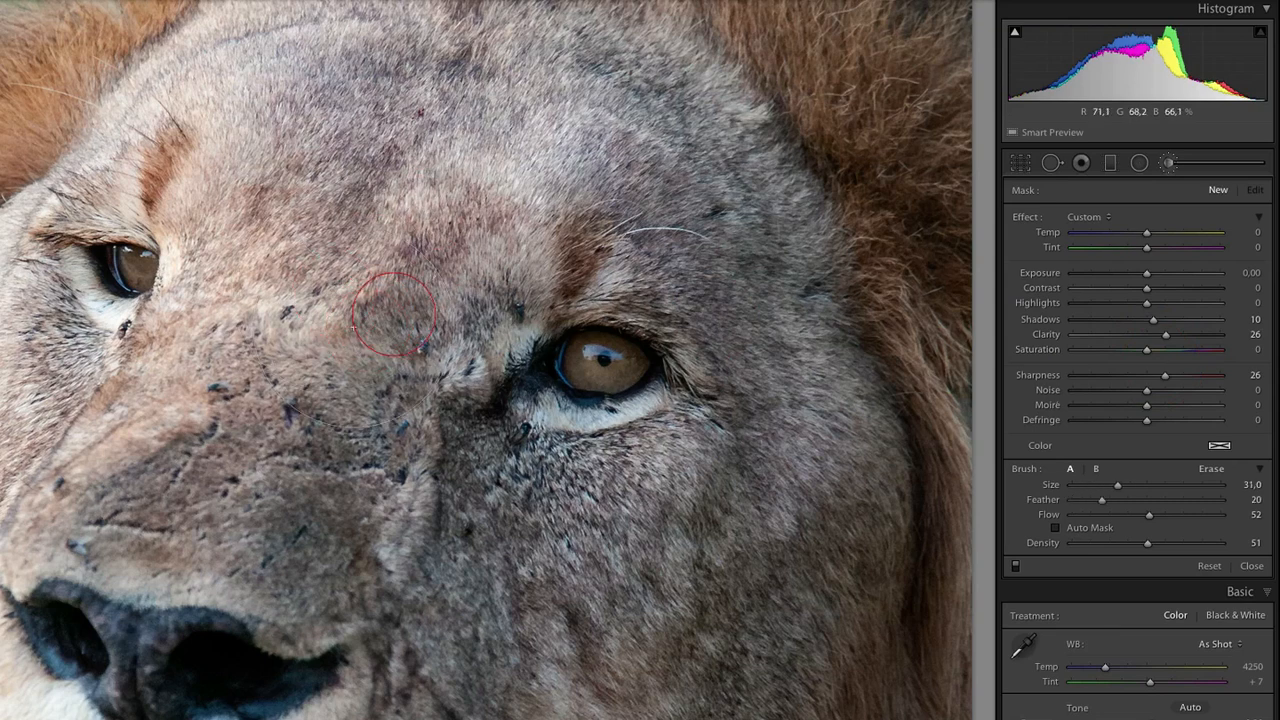
pyautogui.moveTo(444, 210)
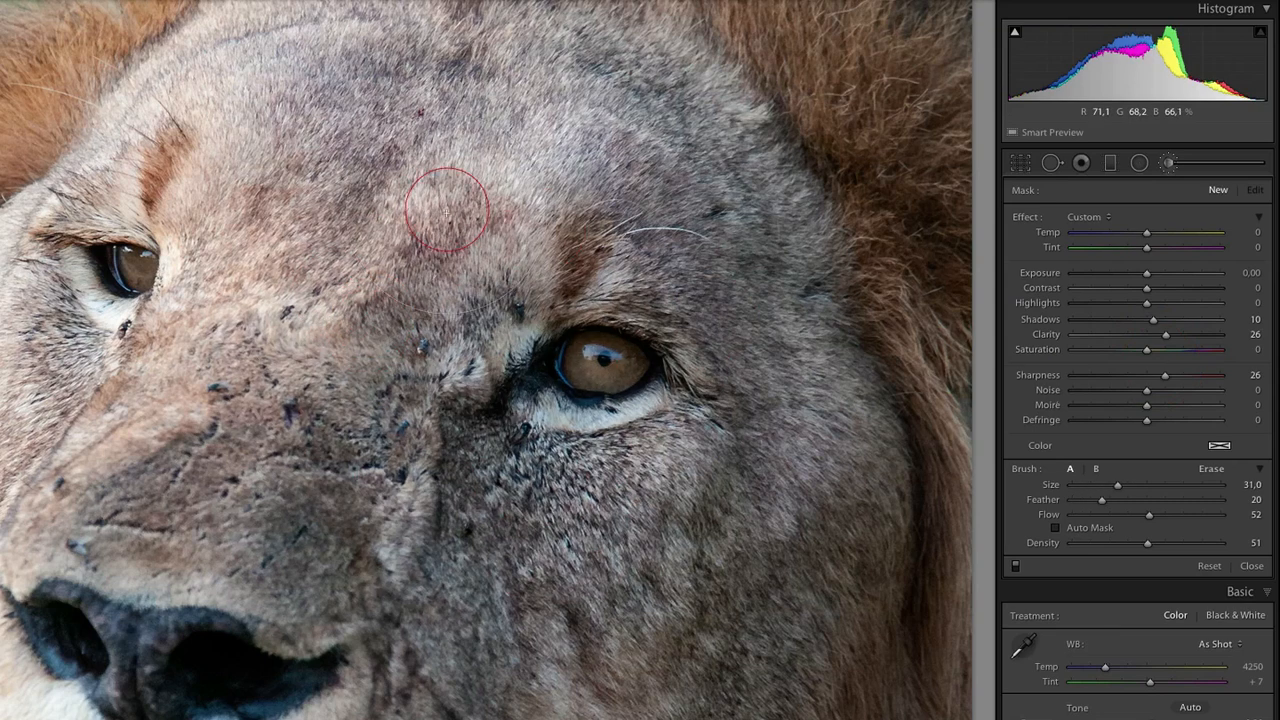
pyautogui.moveTo(236, 358)
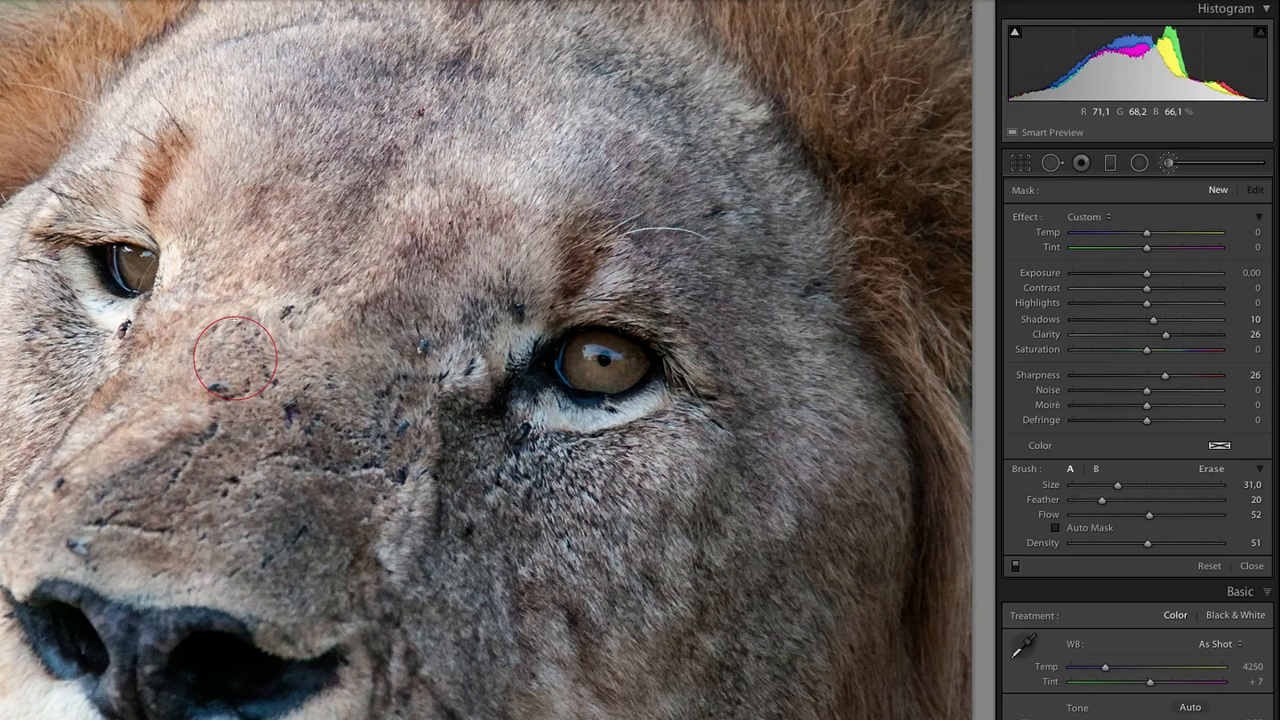
pyautogui.moveTo(596, 204)
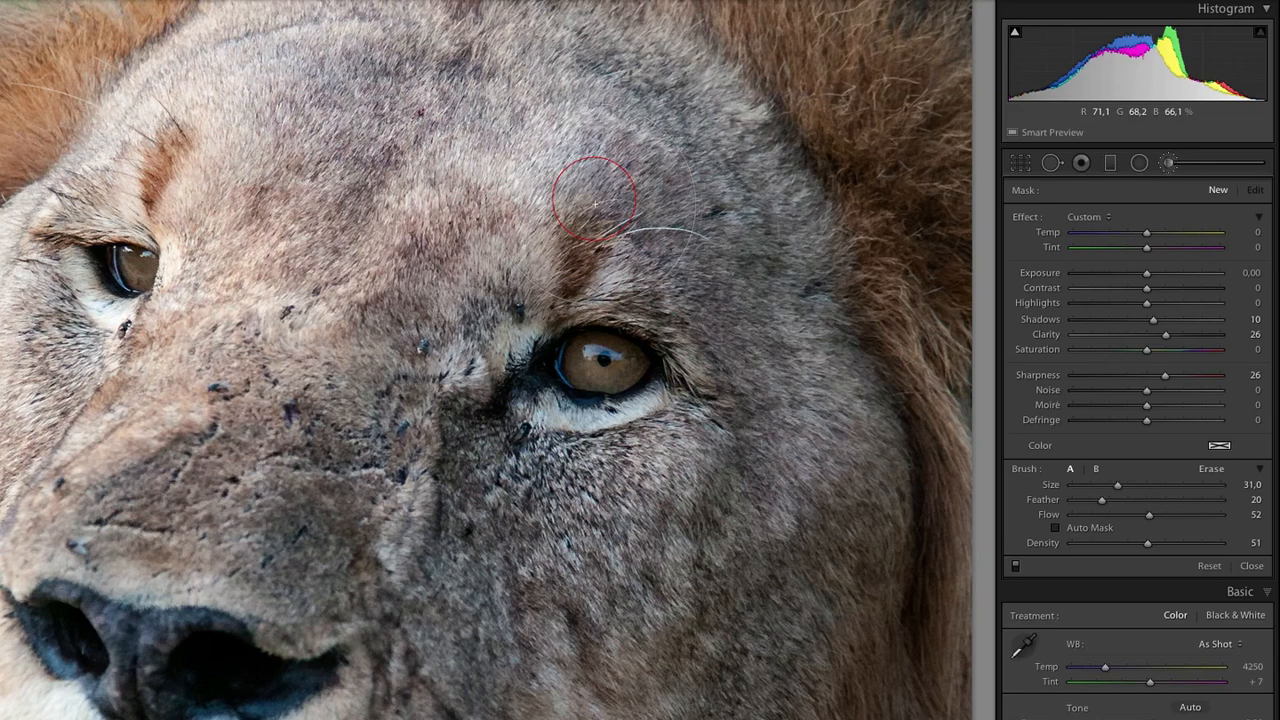
pyautogui.moveTo(84, 576)
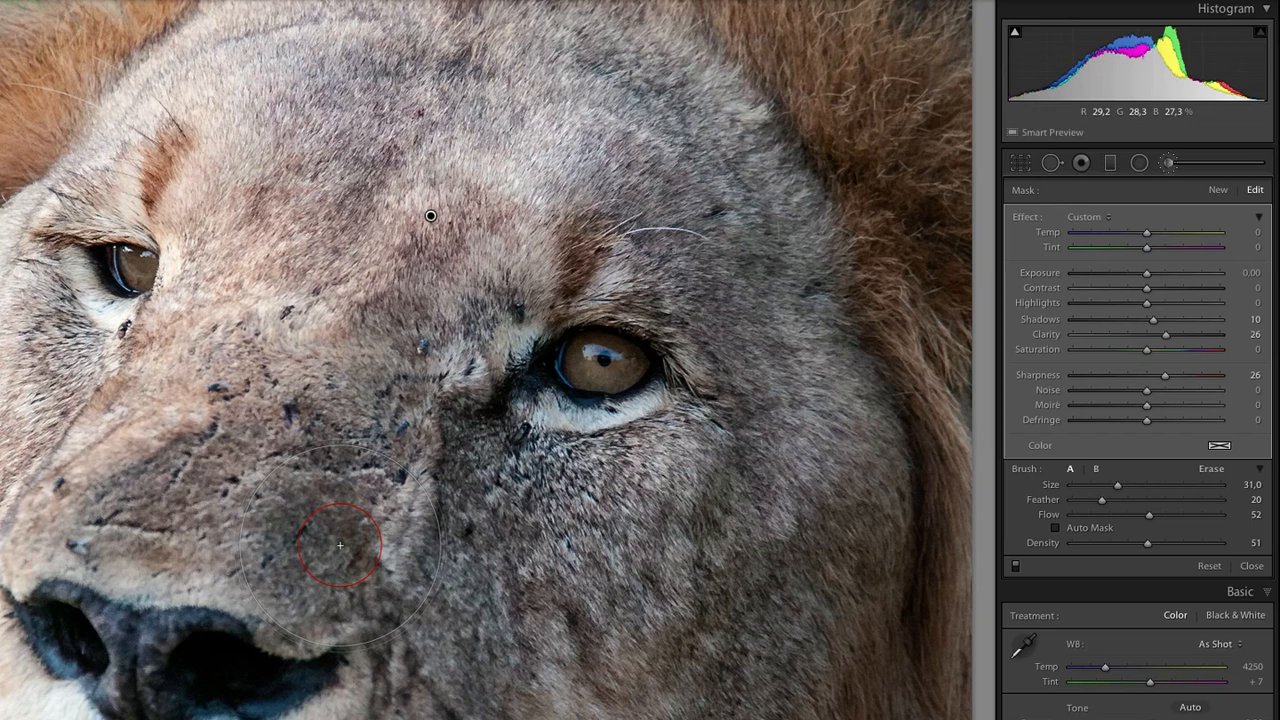
pyautogui.moveTo(340, 544); pyautogui.dragTo(376, 380)
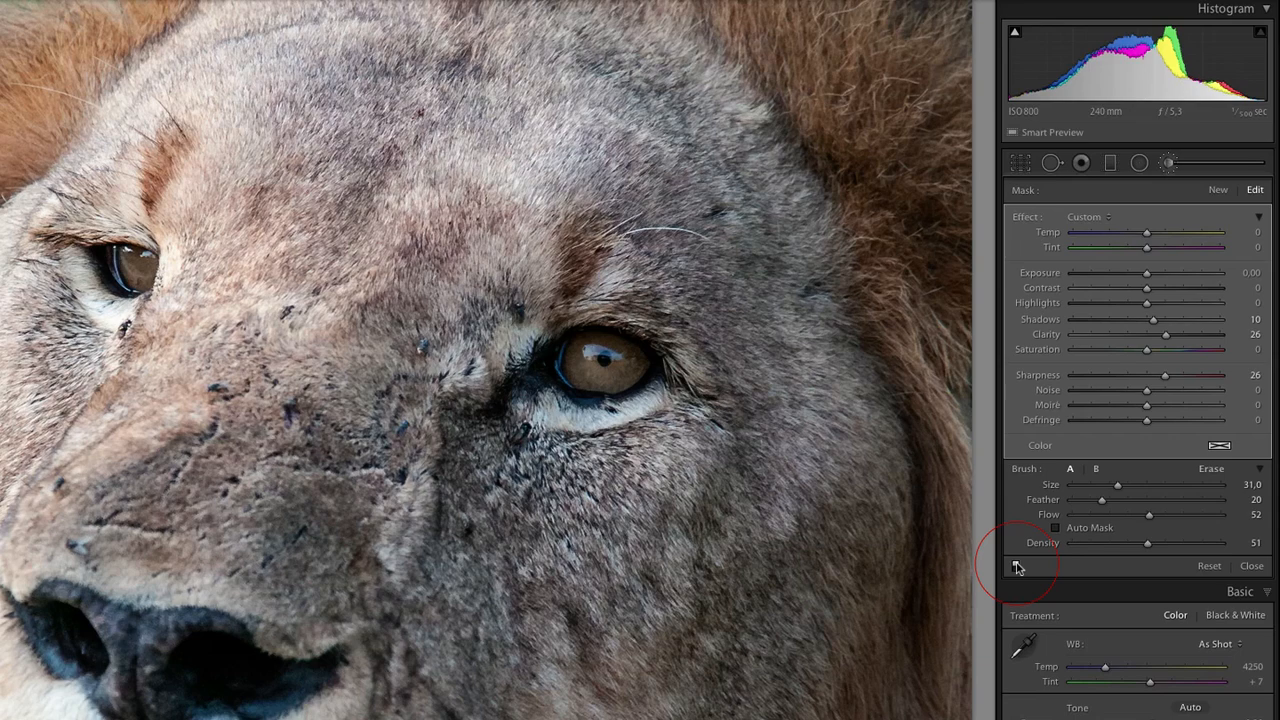
pyautogui.moveTo(1156, 538)
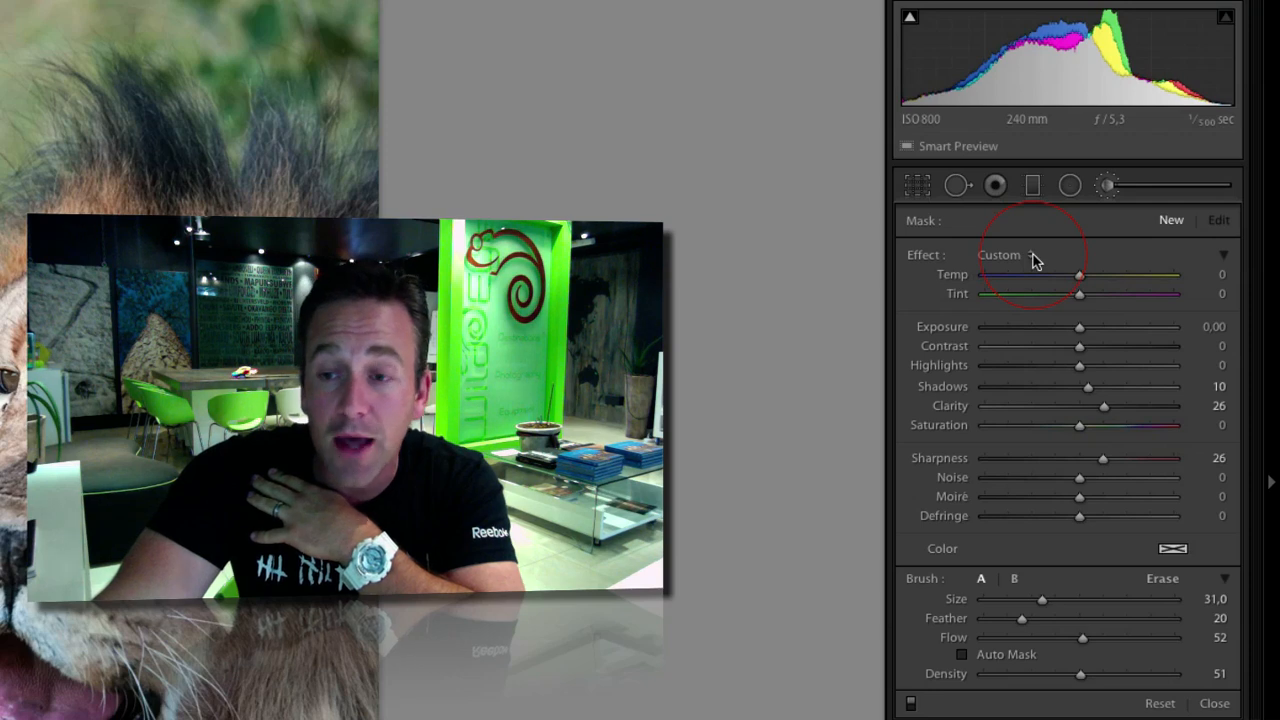
# Save the current brush settings as a new effect preset named 'Gerry - Selective Sharpen'
pyautogui.click(1000, 254)
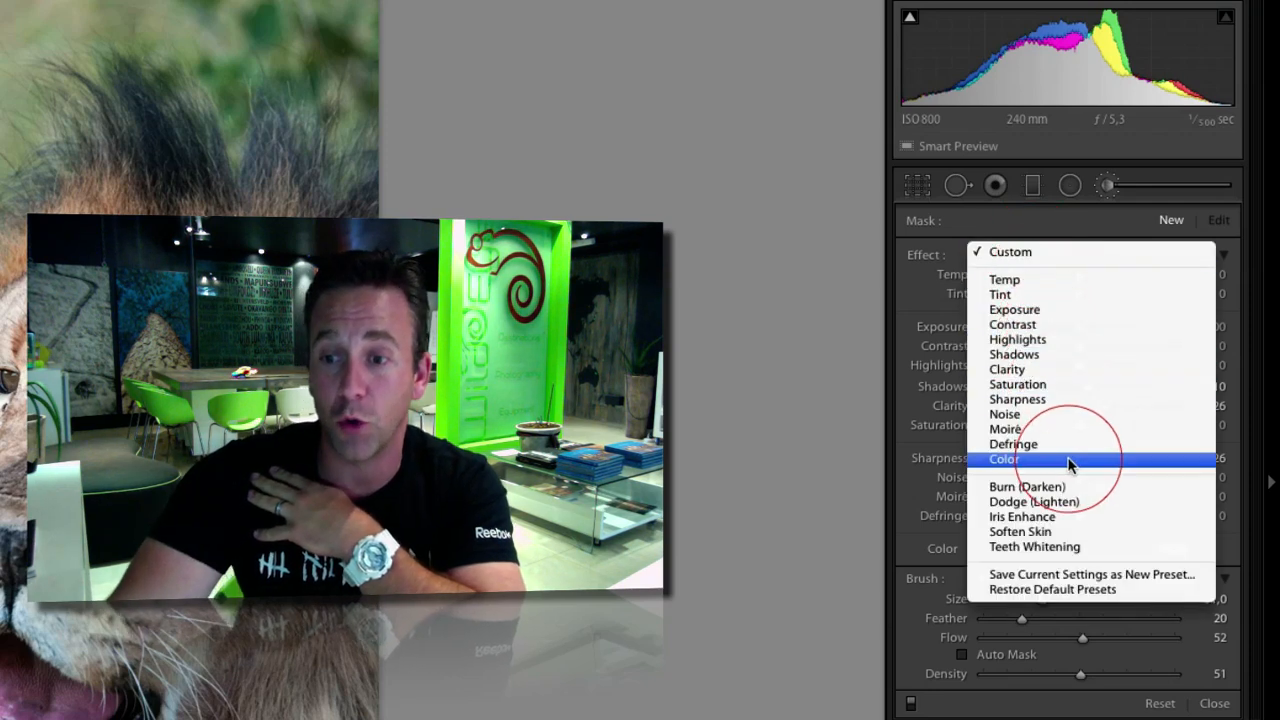
pyautogui.moveTo(1090, 574)
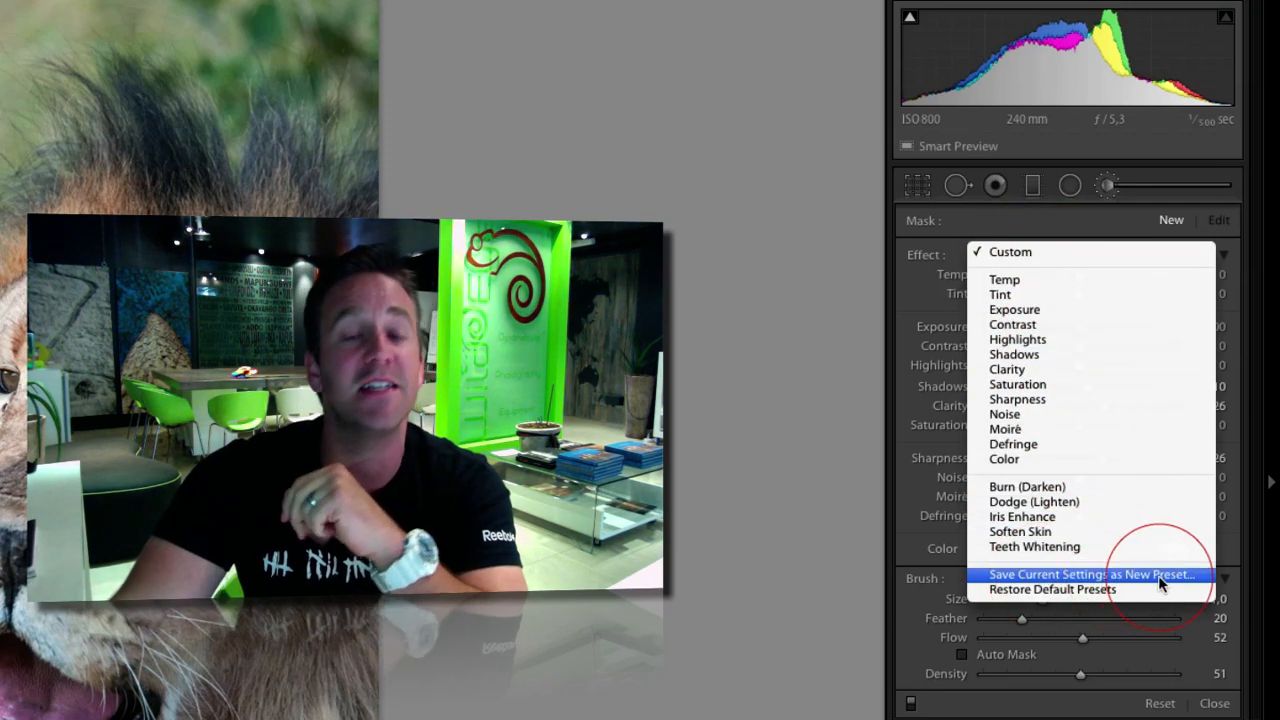
pyautogui.click(1088, 574)
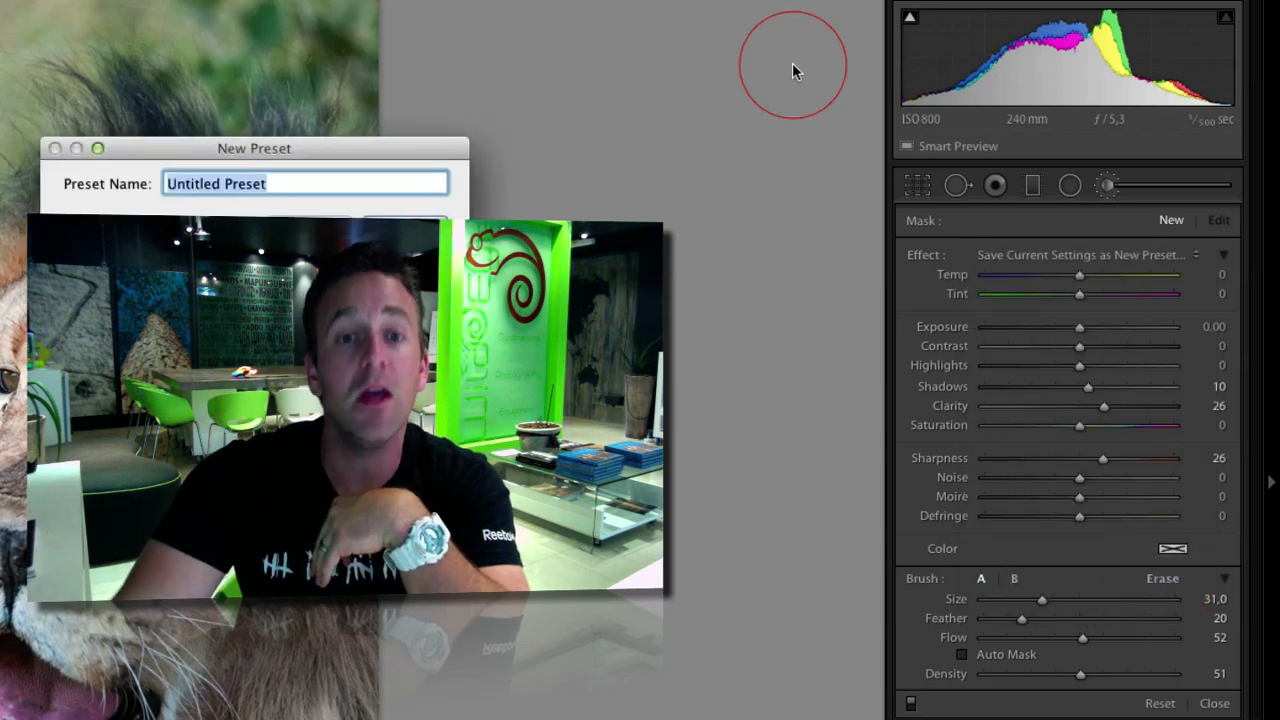
pyautogui.write('Gerry - Select')
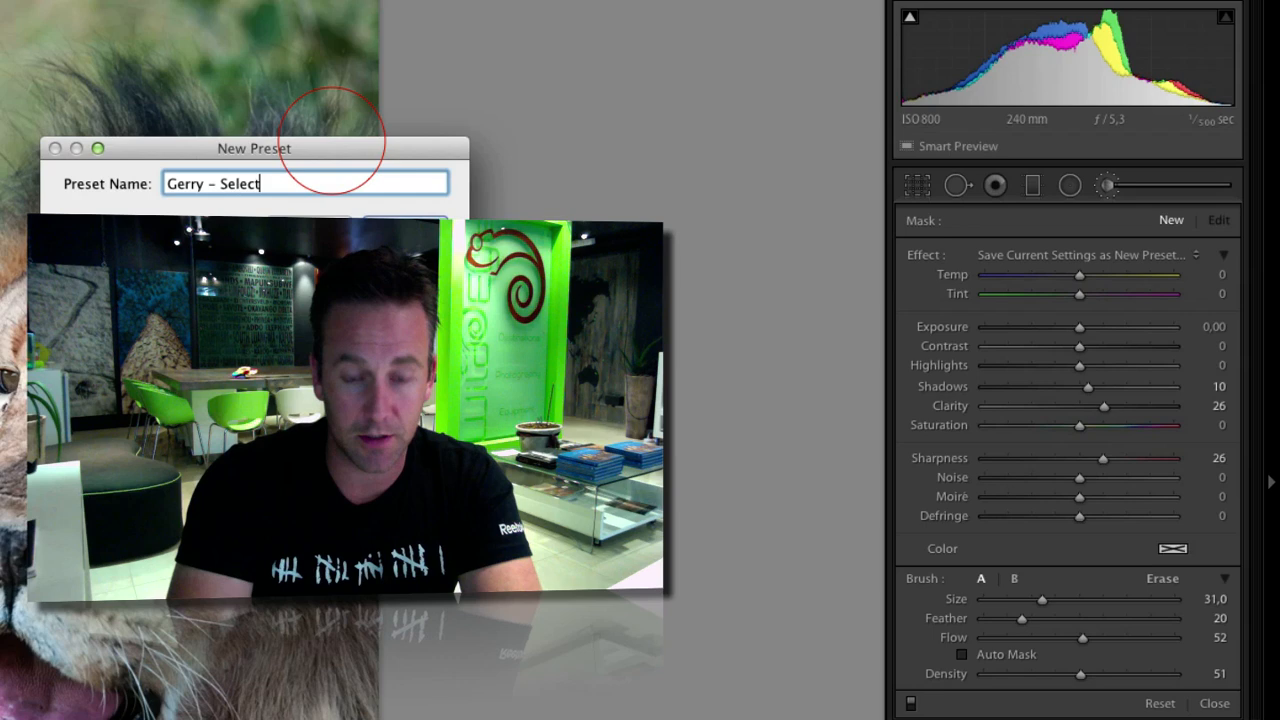
pyautogui.write('ve DShar')
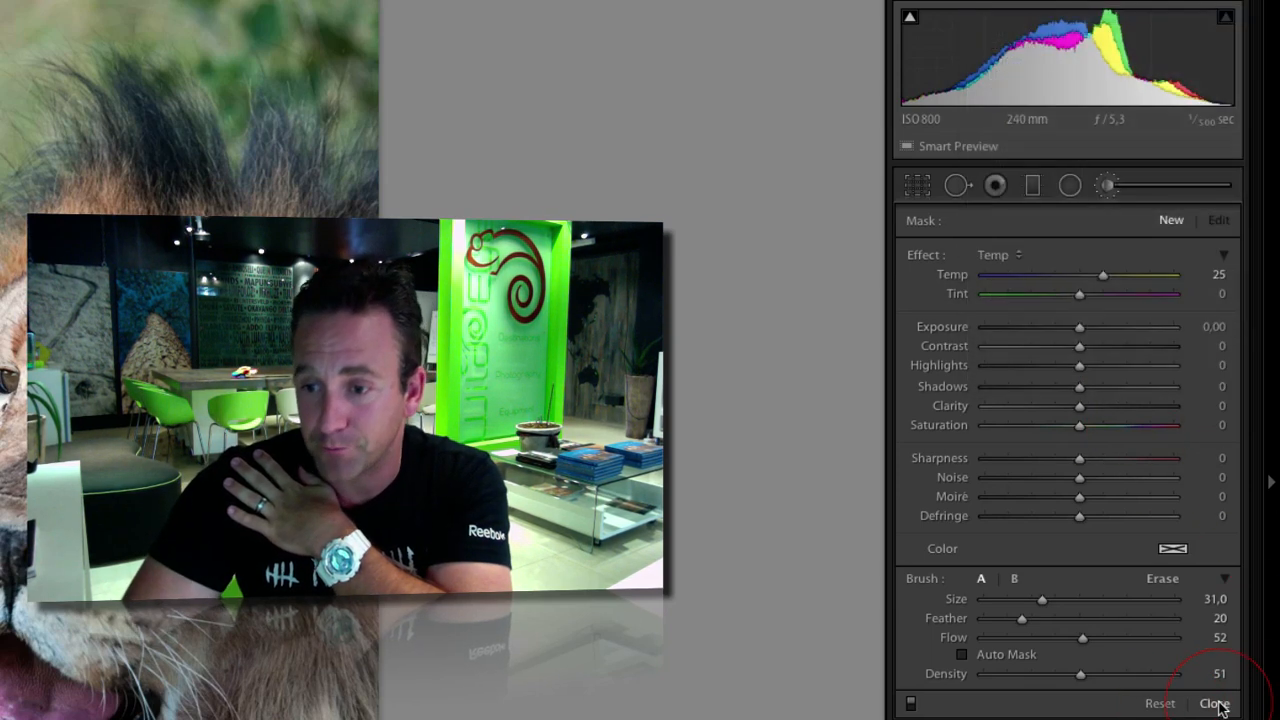
# Restart the Adjustment Brush and load the 'Gerry - Selective Sharpen' preset, restoring clarity and sharpness 26
pyautogui.click(1212, 702)
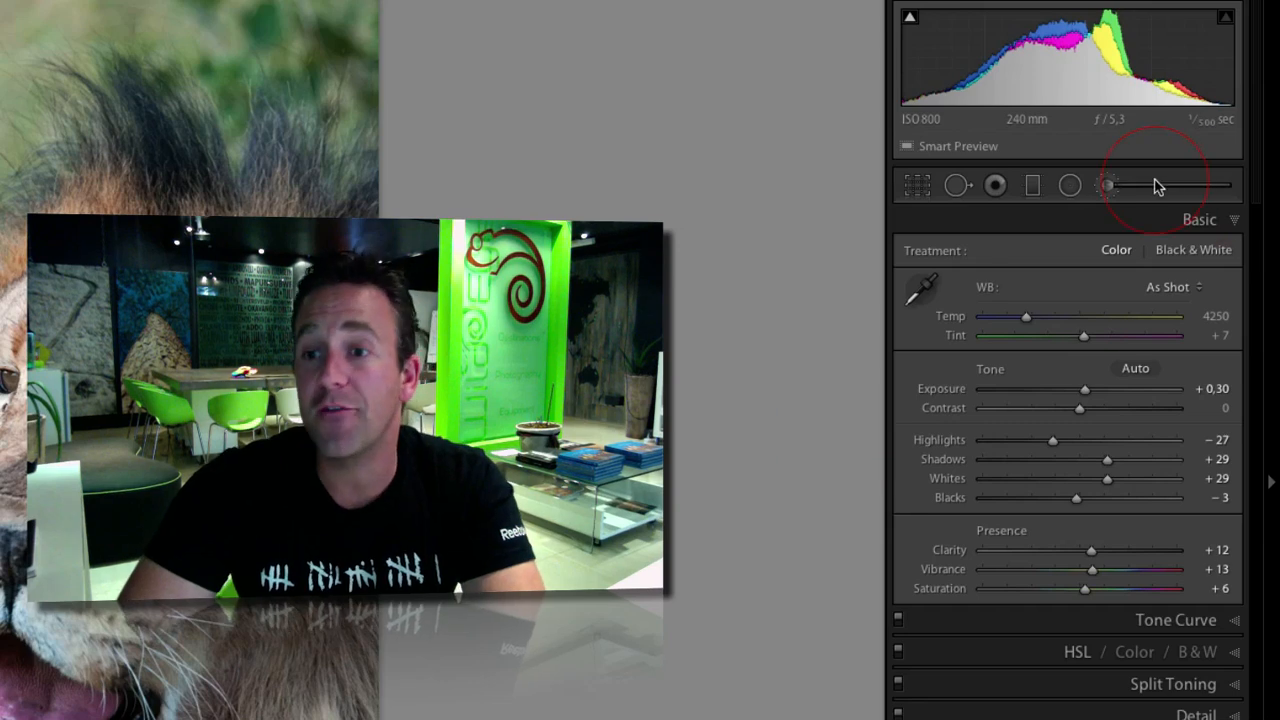
pyautogui.click(1106, 184)
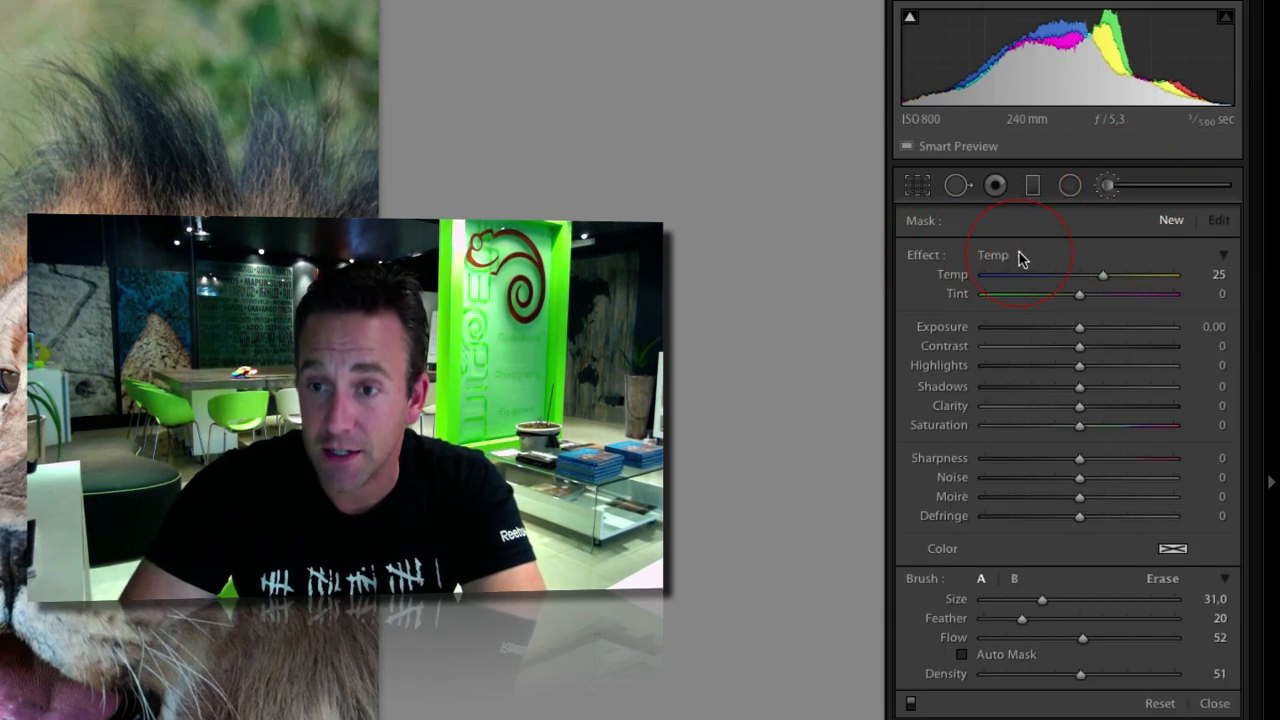
pyautogui.click(992, 256)
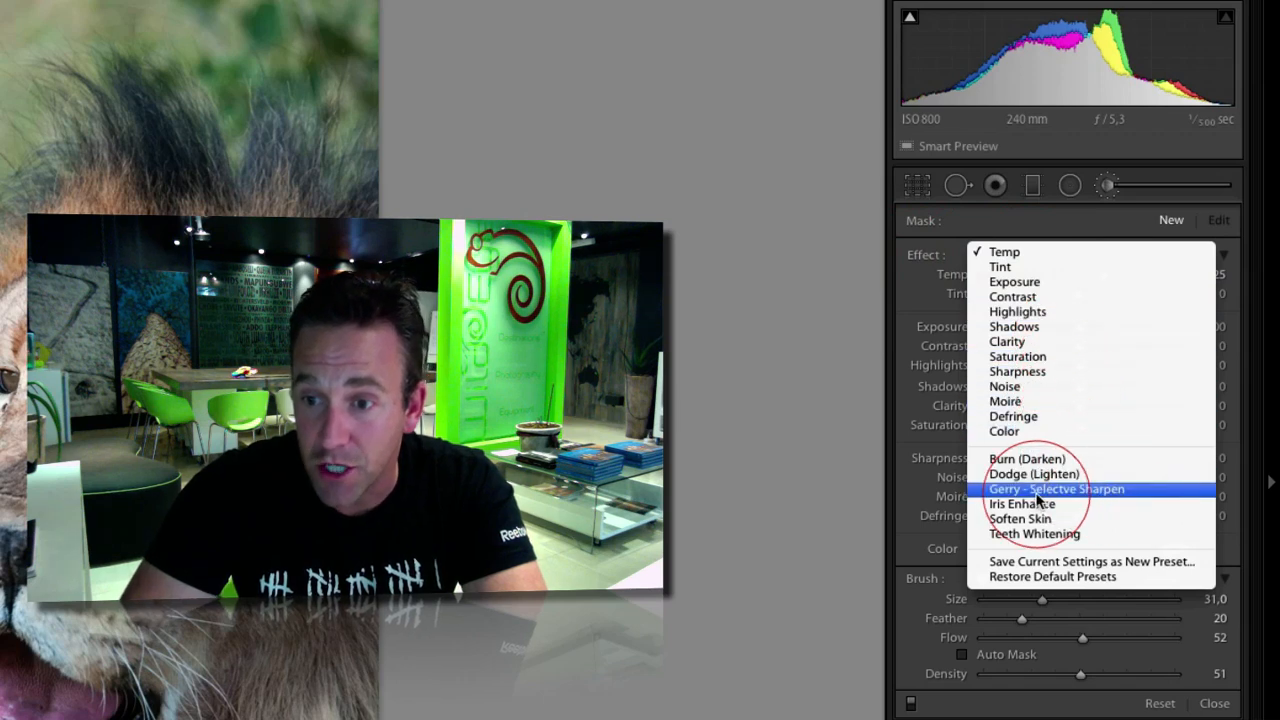
pyautogui.click(1056, 488)
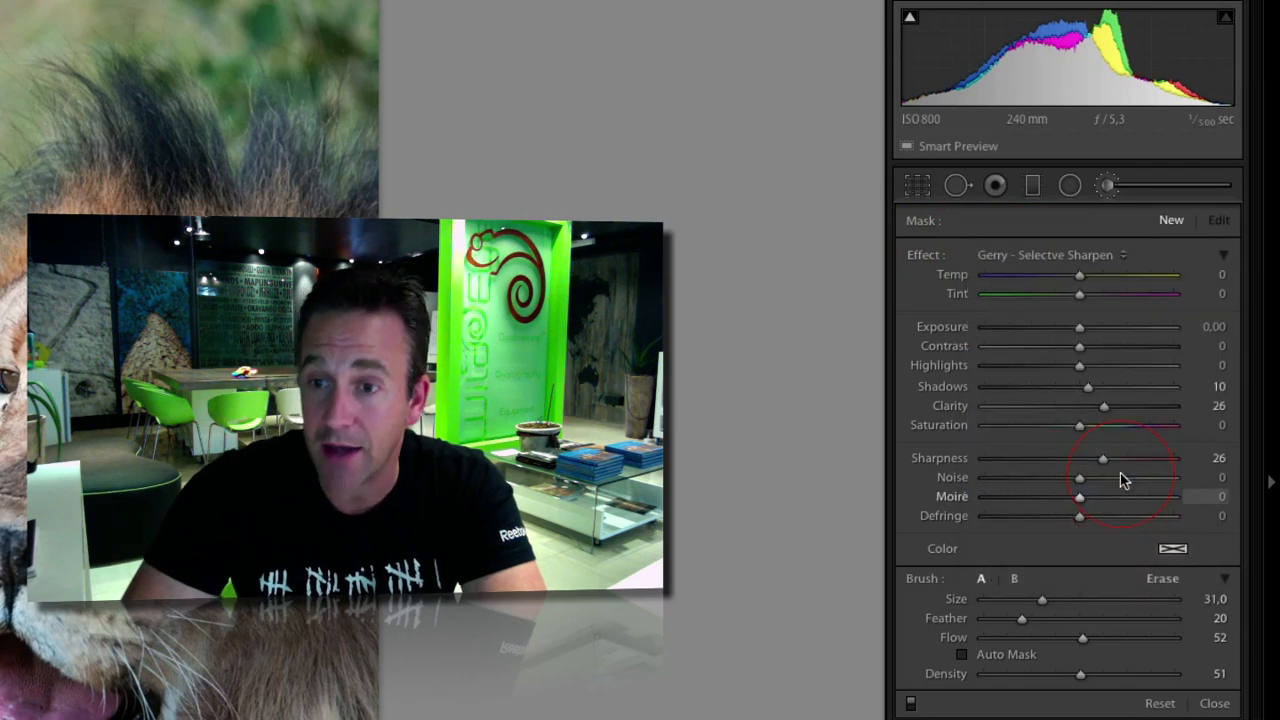